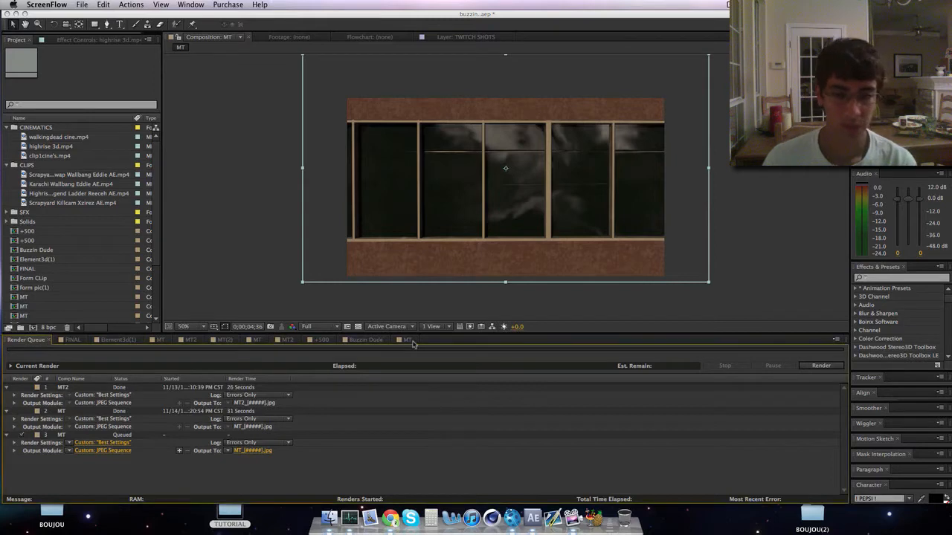
Step: Queue the MT comp with Best Settings render settings and JPEG Sequence output
{"action": "left_click", "coordinate": [406, 340]}
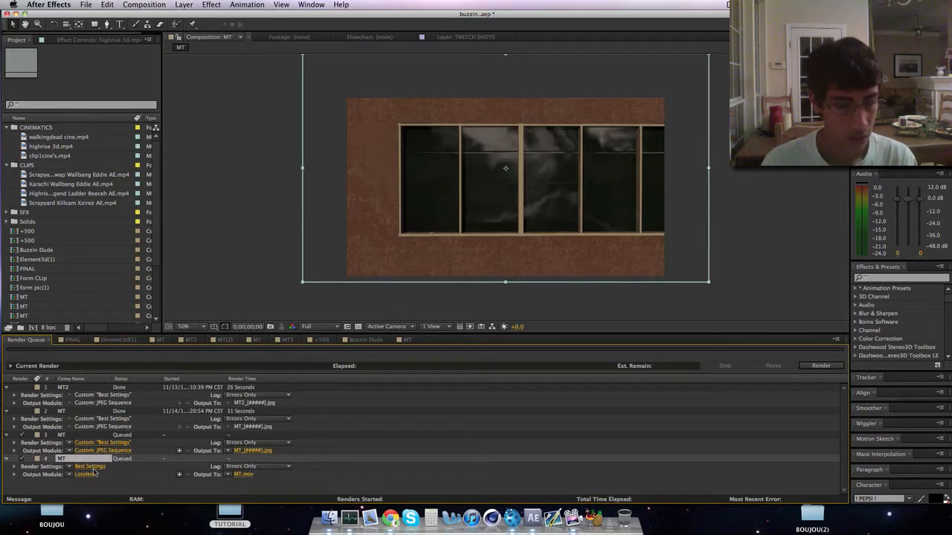
{"action": "left_click", "coordinate": [90, 467]}
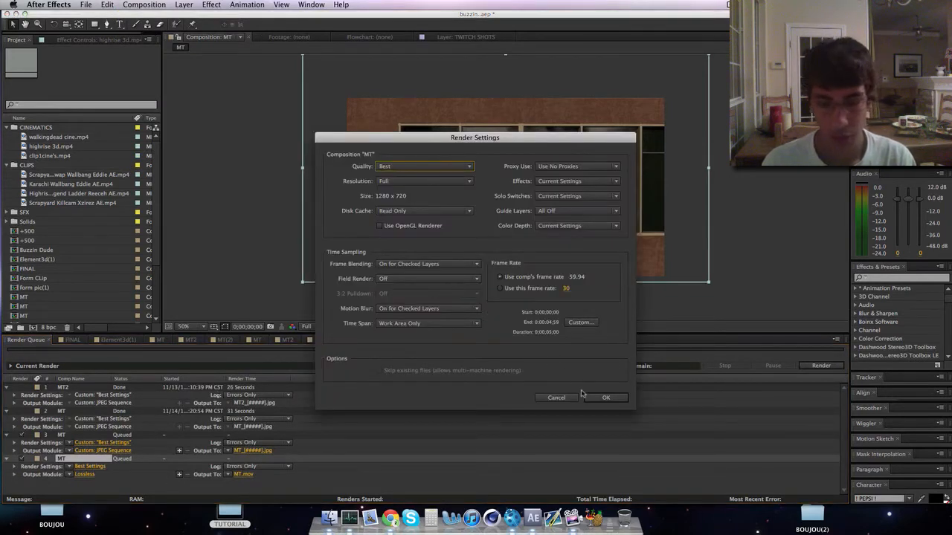
{"action": "left_click", "coordinate": [605, 397]}
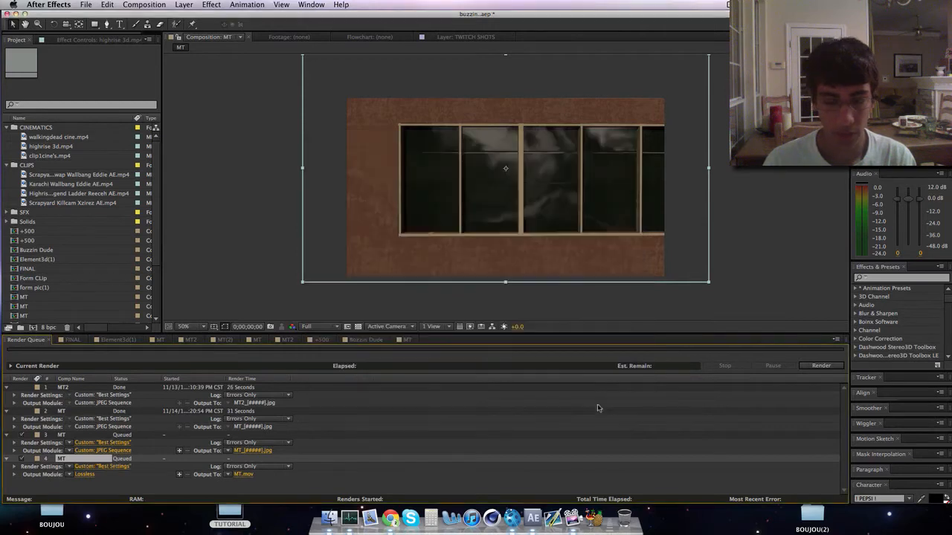
{"action": "left_click", "coordinate": [102, 474]}
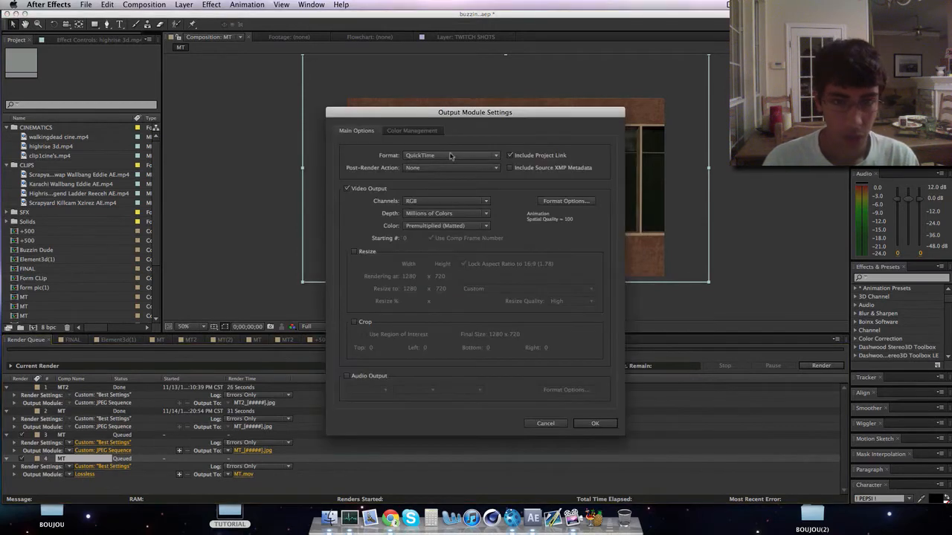
{"action": "left_click", "coordinate": [450, 155]}
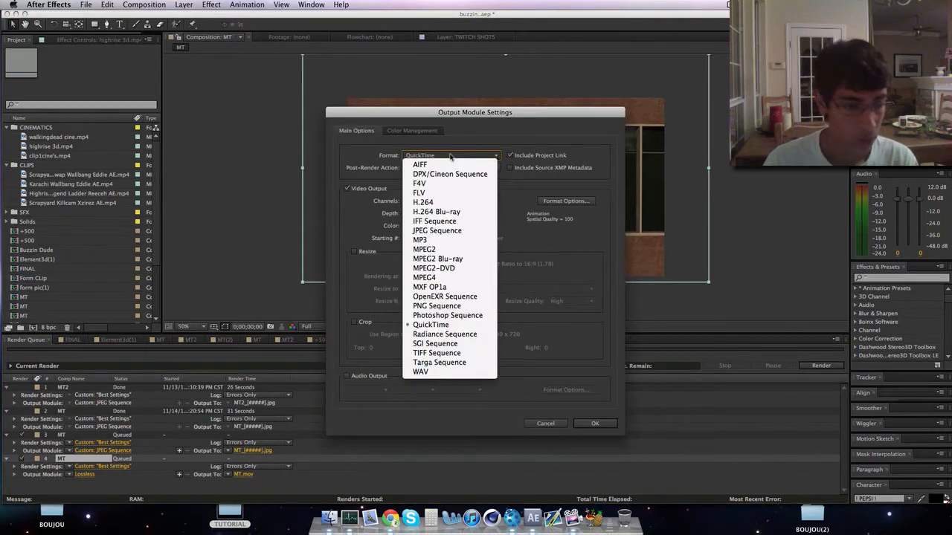
{"action": "mouse_move", "coordinate": [420, 239]}
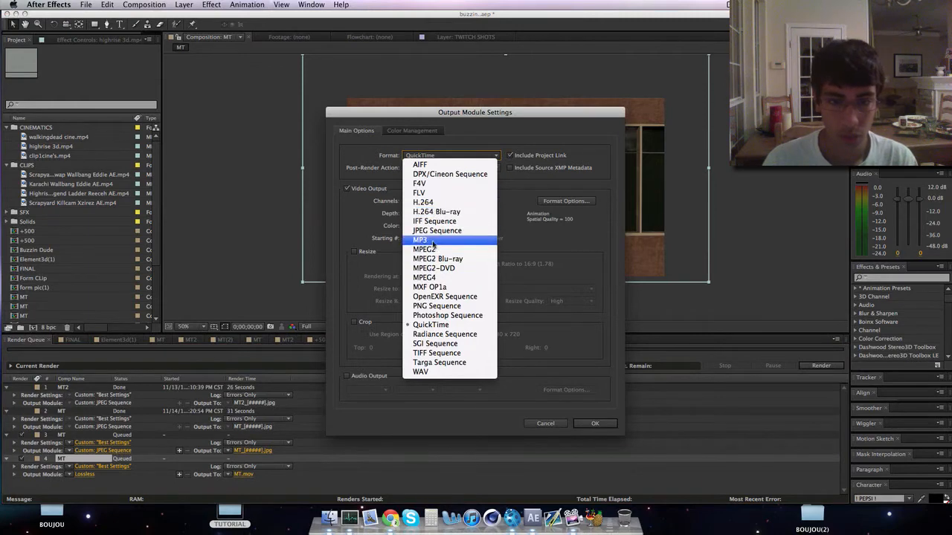
{"action": "left_click", "coordinate": [545, 423]}
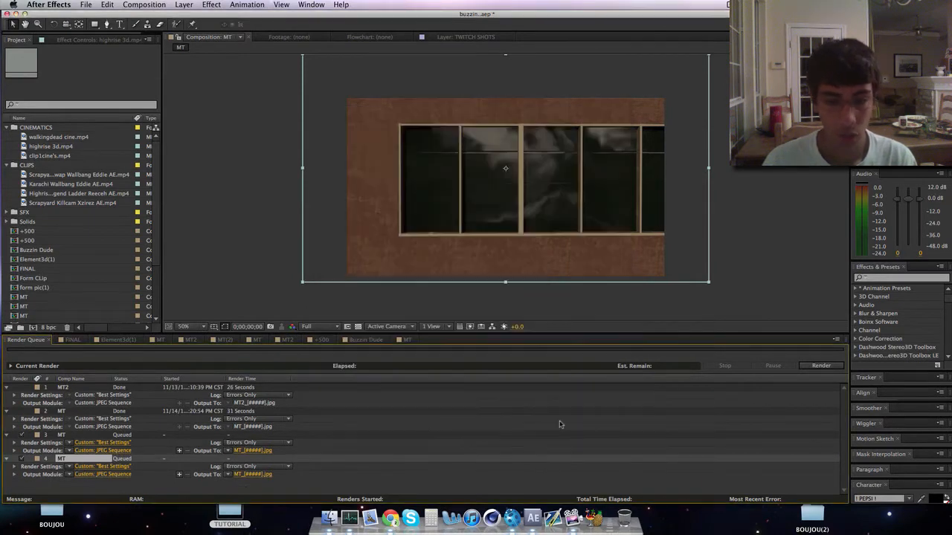
{"action": "mouse_move", "coordinate": [230, 521]}
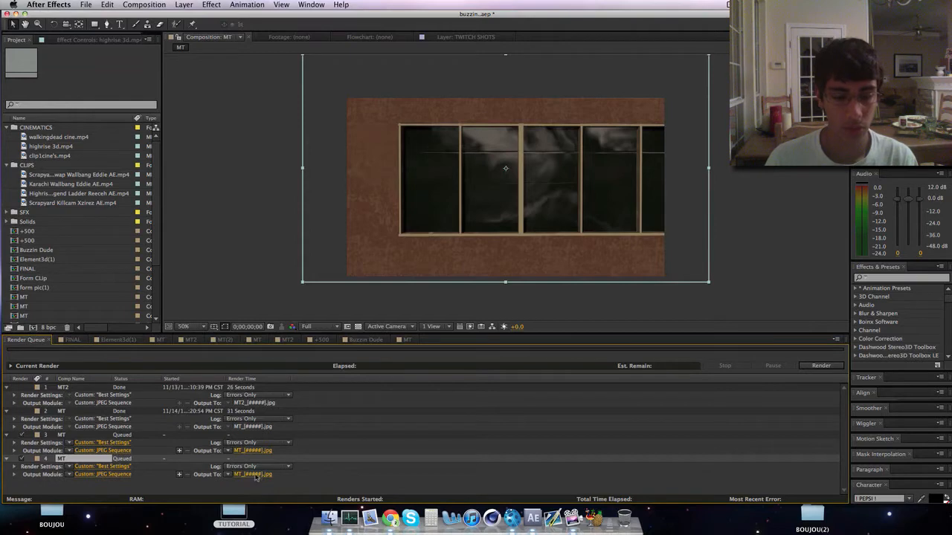
Step: Switch to boujou and close the previous project for a new untitled one
{"action": "left_click", "coordinate": [253, 475]}
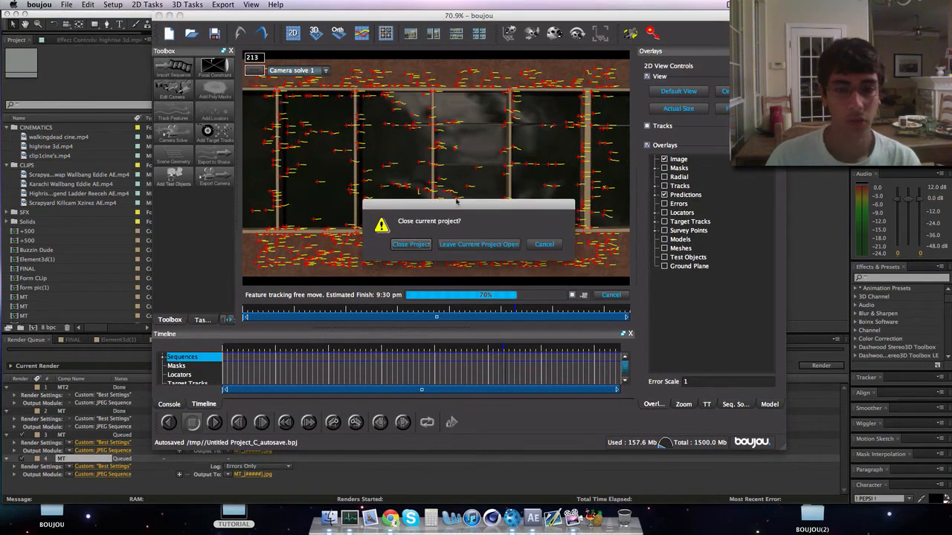
{"action": "mouse_move", "coordinate": [535, 472]}
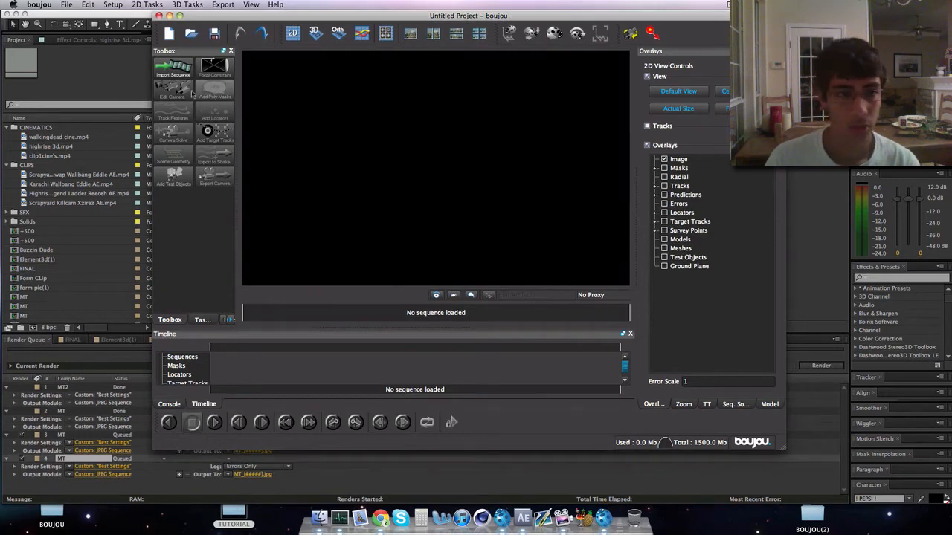
Step: Import MT_00000.jpg from Desktop/TUTORIAL and set the sequence frame rate to 59.94
{"action": "left_click", "coordinate": [173, 71]}
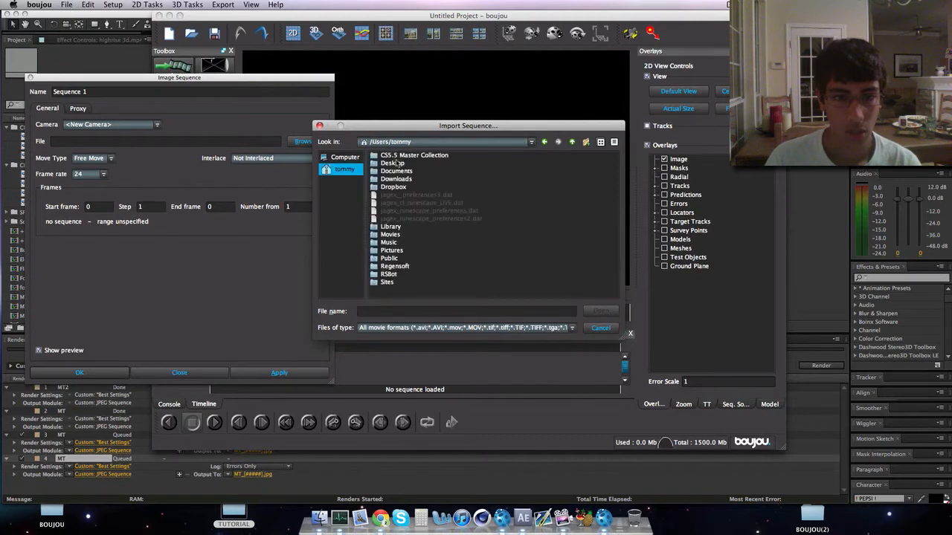
{"action": "double_click", "coordinate": [393, 163]}
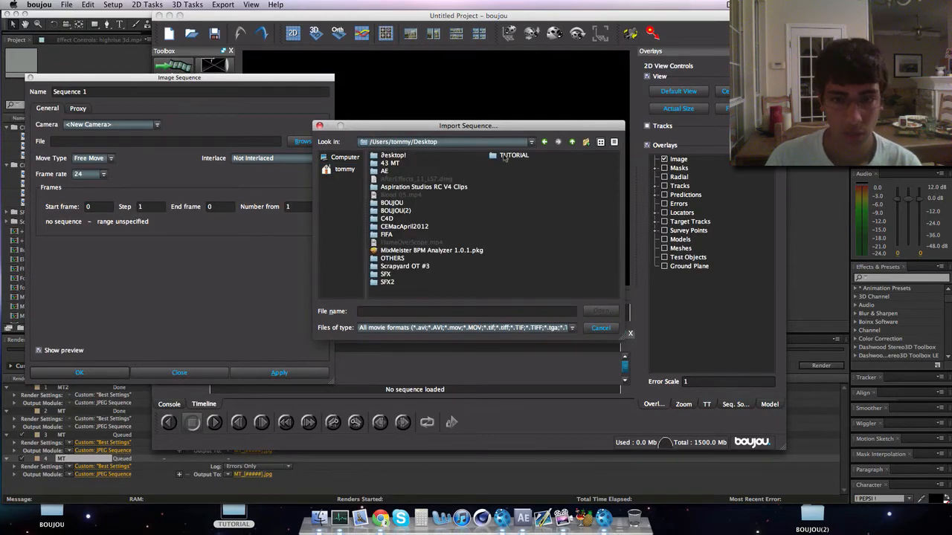
{"action": "double_click", "coordinate": [514, 154]}
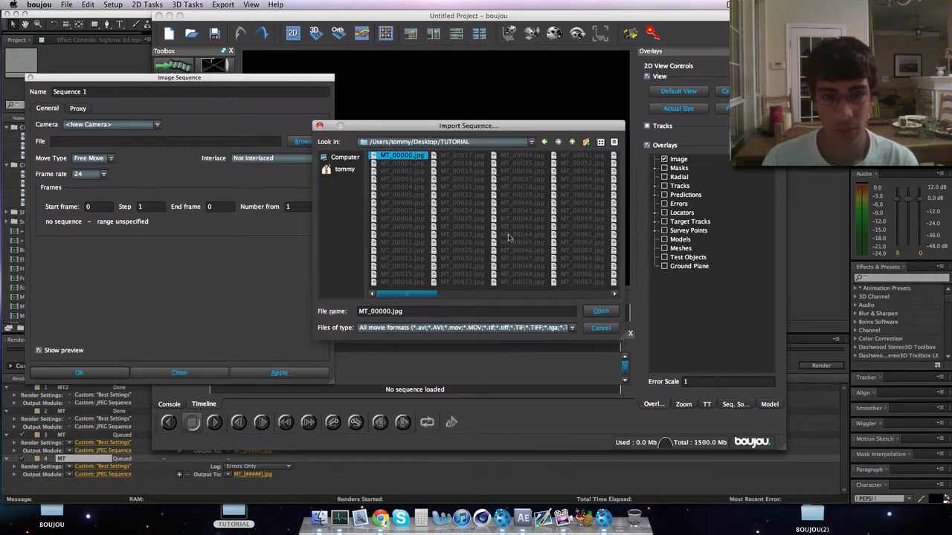
{"action": "left_click", "coordinate": [601, 311]}
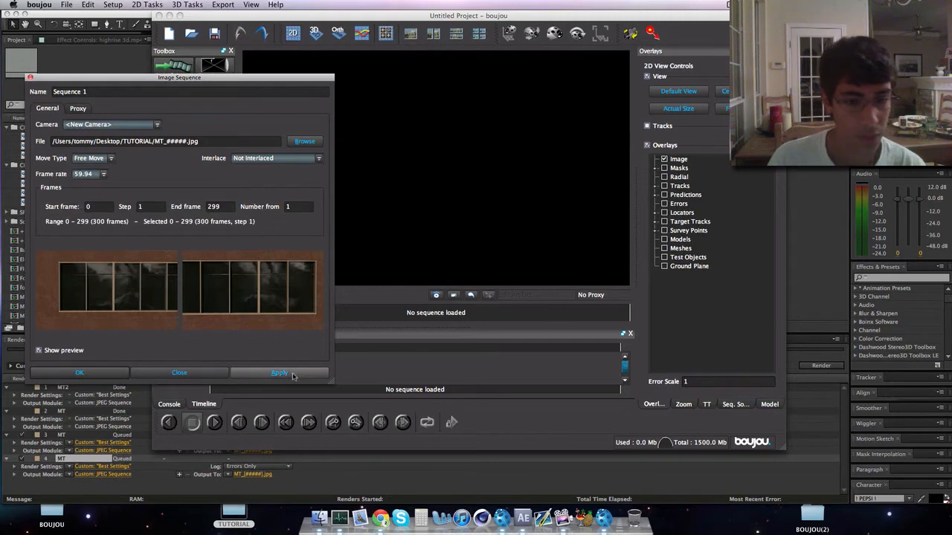
{"action": "left_click", "coordinate": [278, 373]}
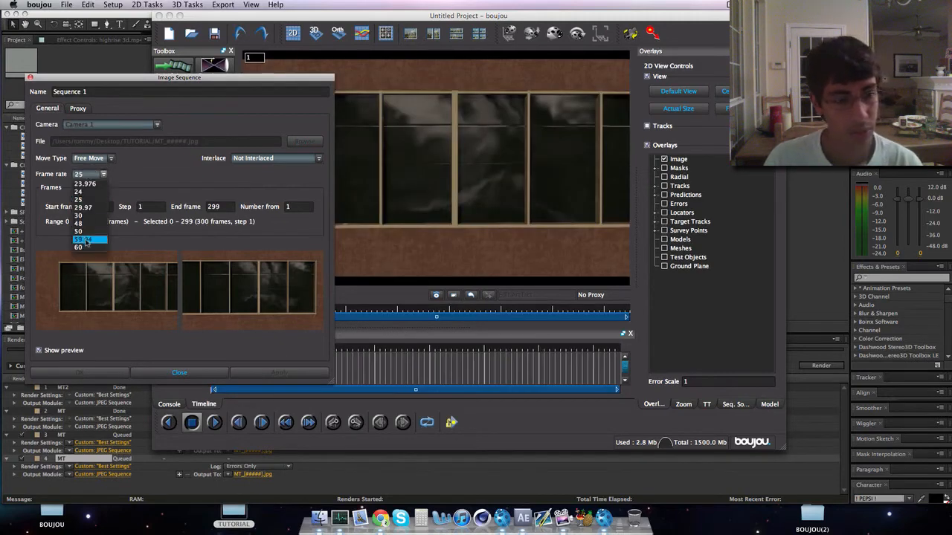
{"action": "left_click", "coordinate": [85, 239]}
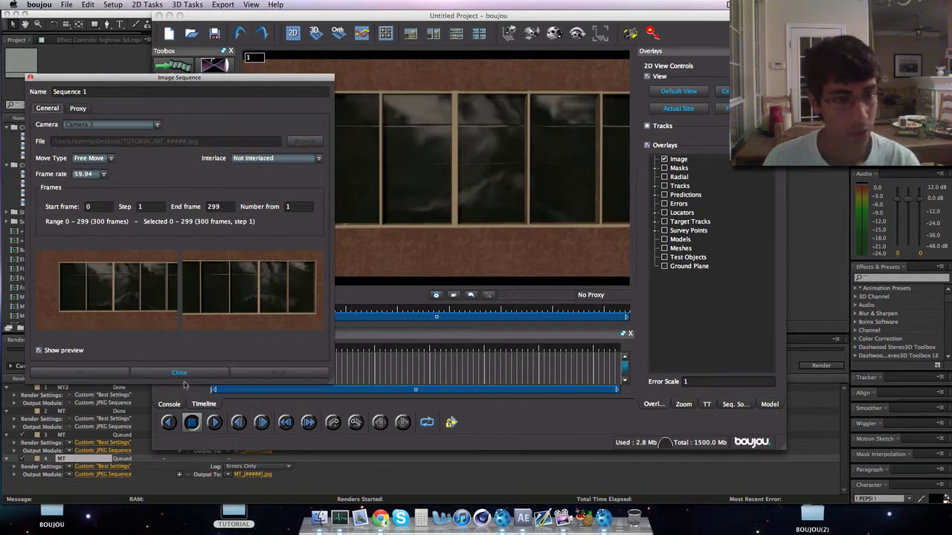
{"action": "left_click", "coordinate": [179, 373]}
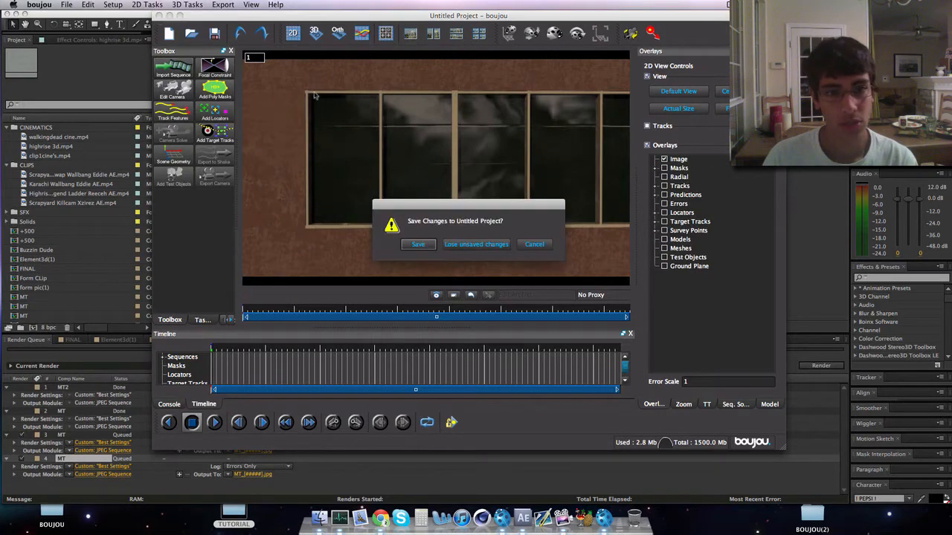
Step: Dismiss the save prompt, track features, and open Advanced Camera Solve Properties
{"action": "left_click", "coordinate": [476, 244]}
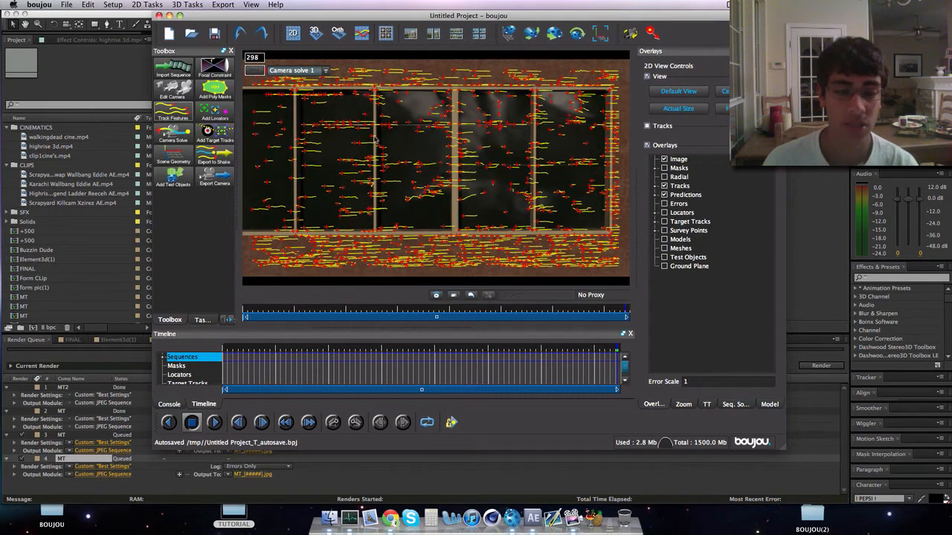
{"action": "mouse_move", "coordinate": [301, 171]}
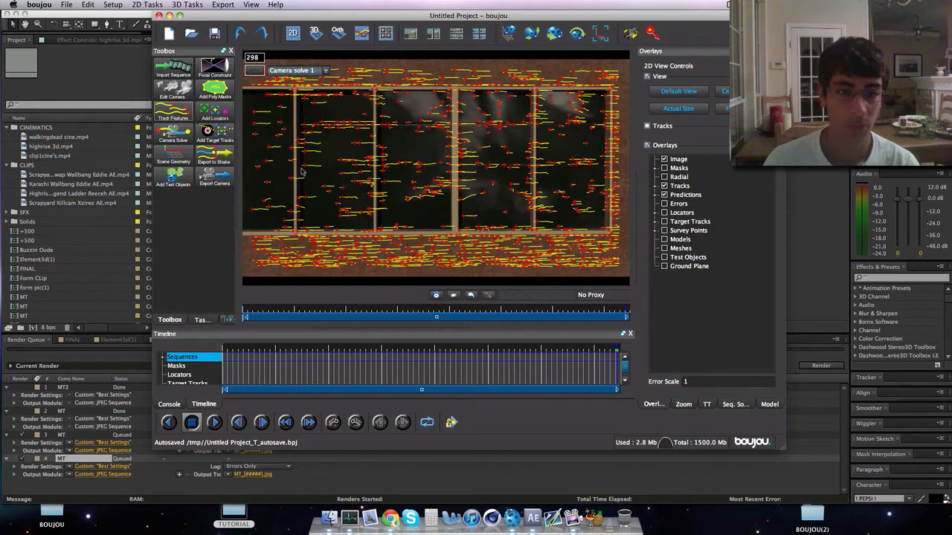
{"action": "mouse_move", "coordinate": [297, 104]}
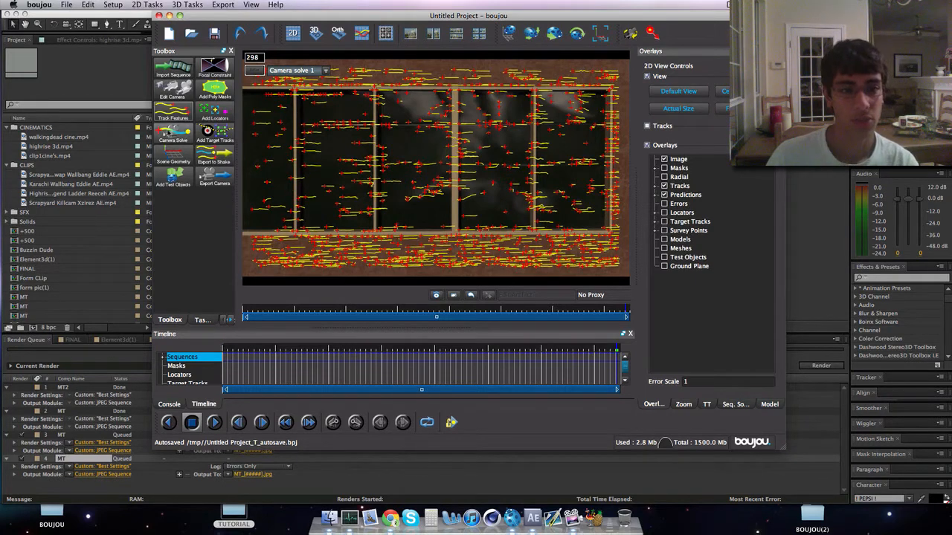
{"action": "left_click", "coordinate": [172, 136]}
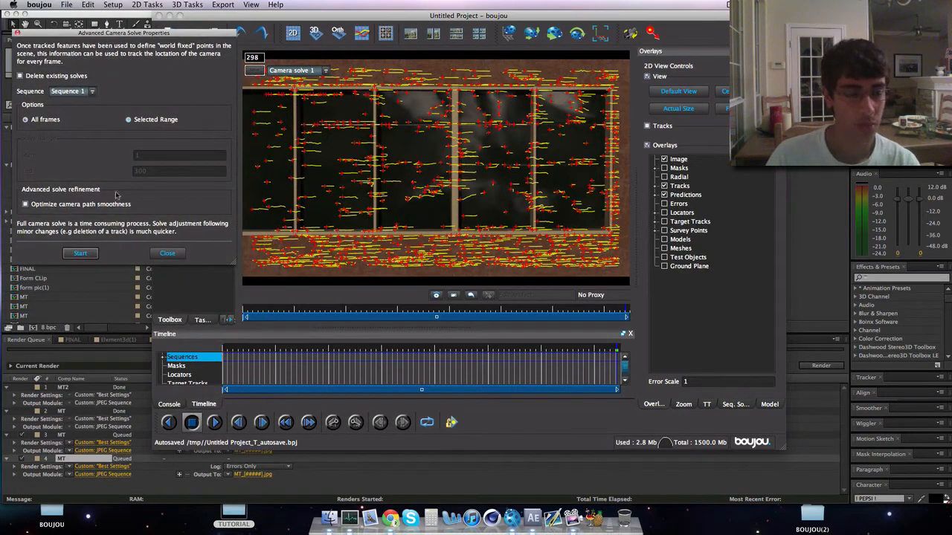
Step: Start Camera solve 2 on the MT sequence and let it finish
{"action": "left_click", "coordinate": [167, 253]}
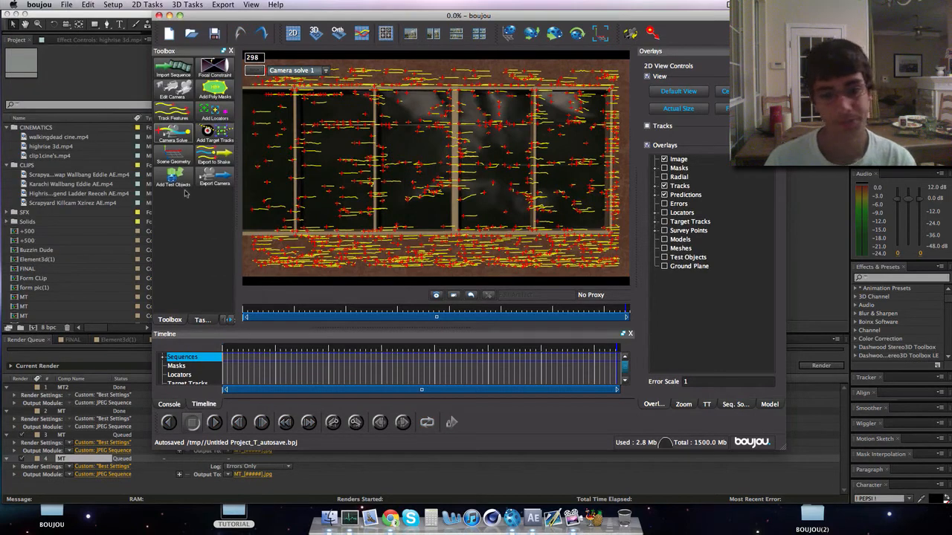
{"action": "left_click", "coordinate": [174, 136]}
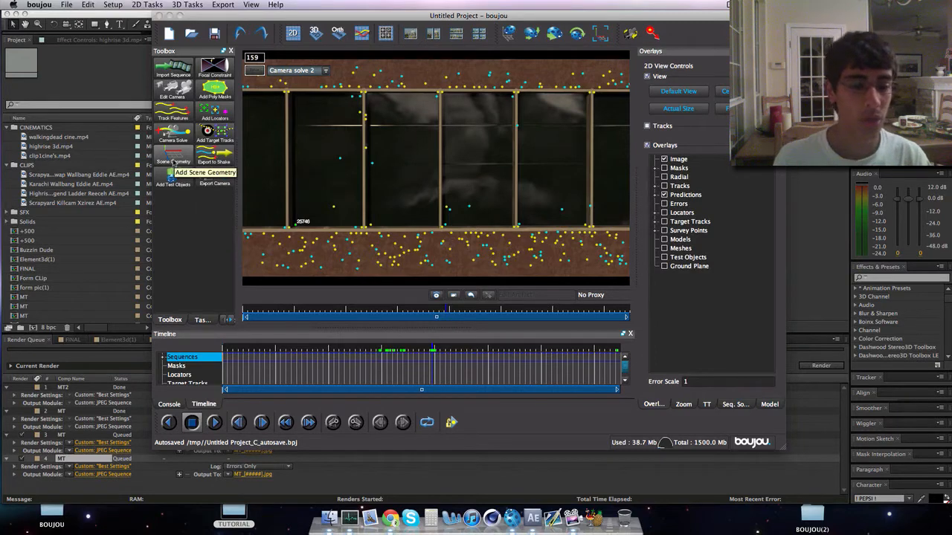
Step: Add a y-axis Coord Frame Hint connected to two vertical window-frame tracks
{"action": "left_click", "coordinate": [206, 173]}
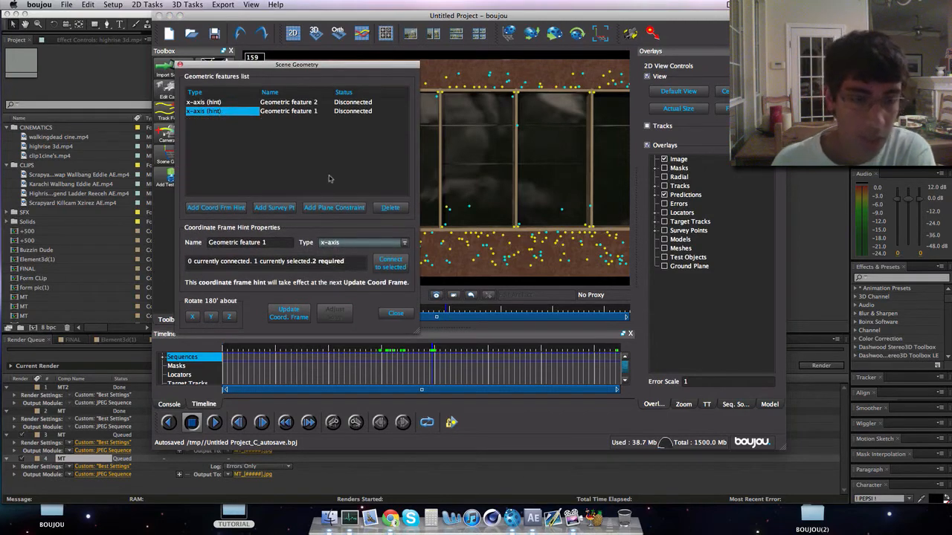
{"action": "left_click", "coordinate": [390, 207]}
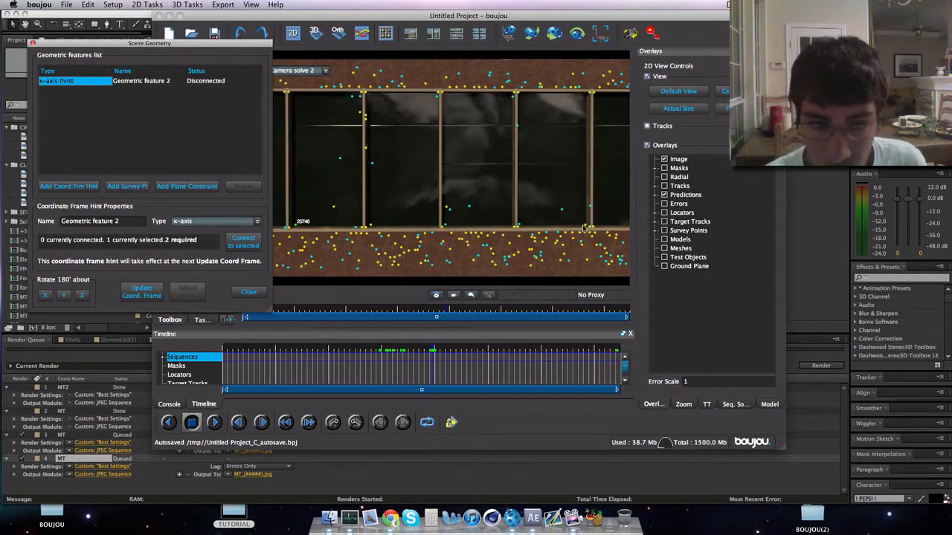
{"action": "left_click", "coordinate": [588, 223]}
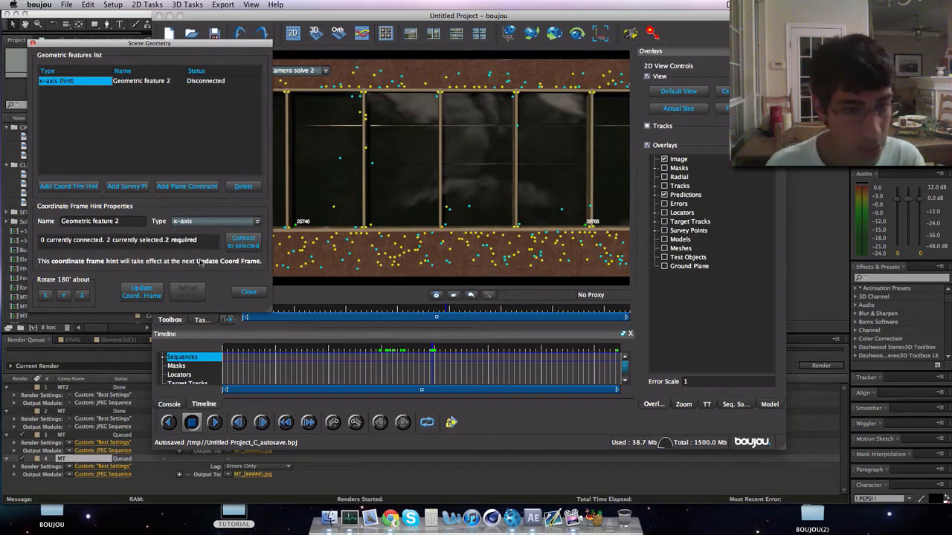
{"action": "left_click", "coordinate": [243, 242]}
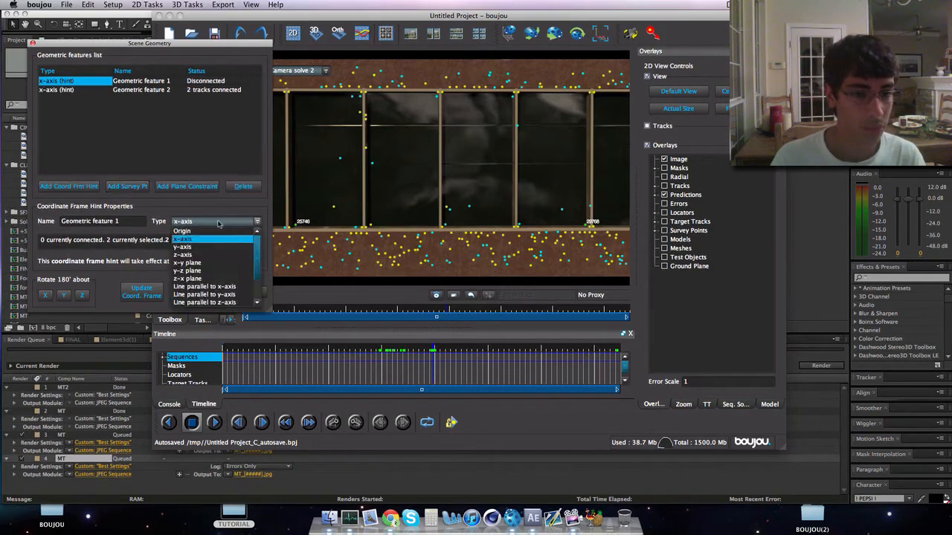
{"action": "left_click", "coordinate": [182, 246]}
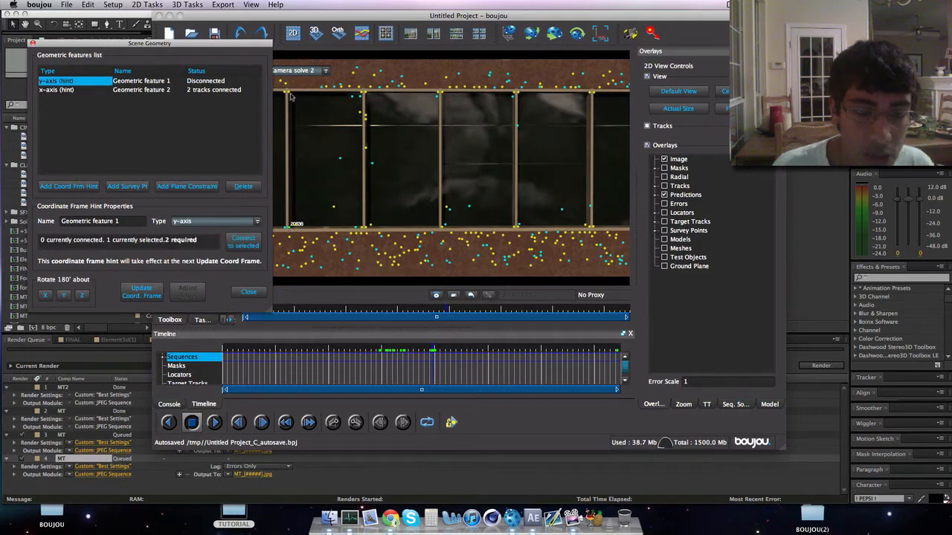
{"action": "left_click", "coordinate": [243, 242]}
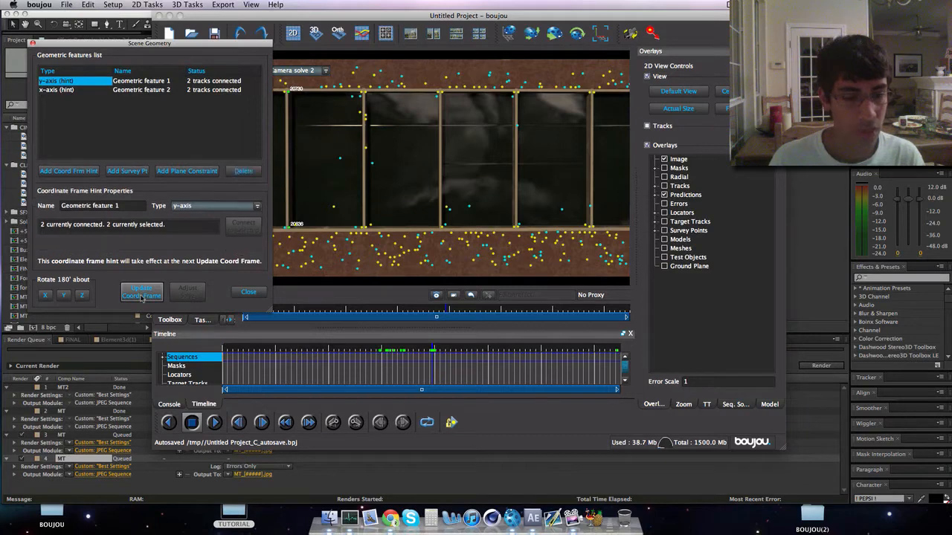
Step: Update the coordinate frame and add a Ladybird test object on the window ledge
{"action": "left_click", "coordinate": [249, 291]}
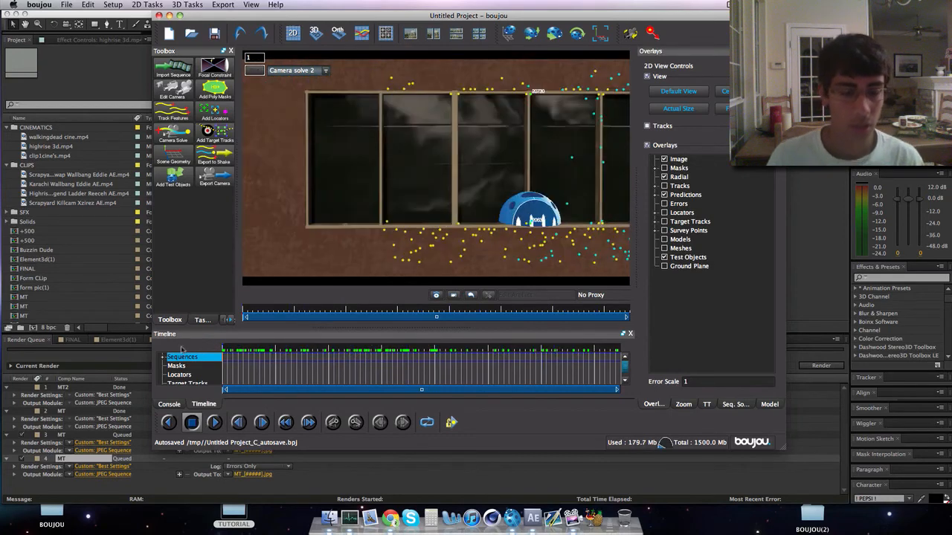
{"action": "left_click", "coordinate": [172, 181]}
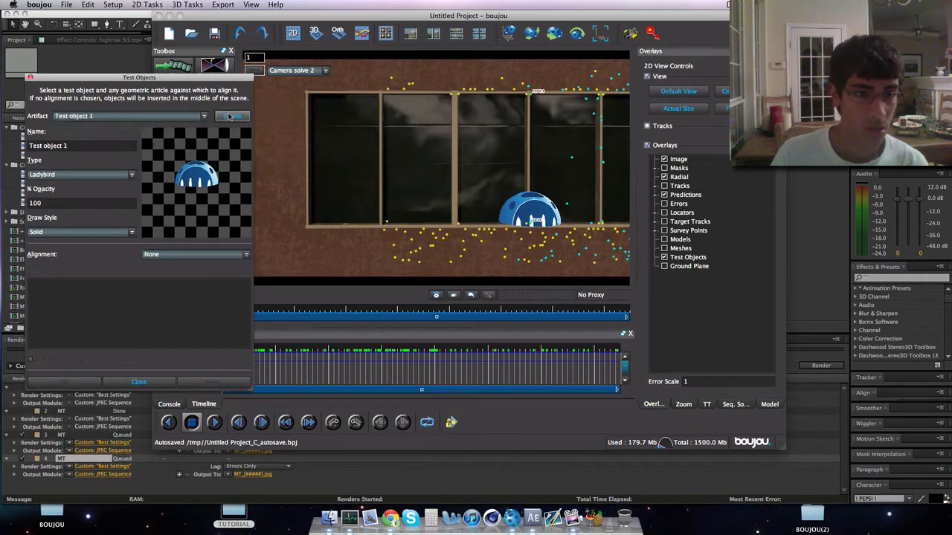
Step: Remove the test object and export the camera solve to Desktop as MT(tutorial)
{"action": "left_click", "coordinate": [222, 5]}
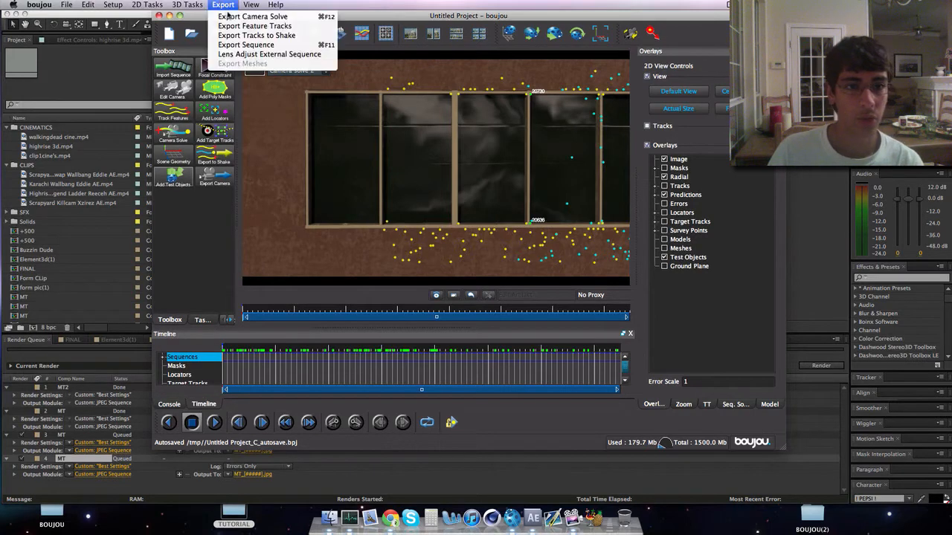
{"action": "left_click", "coordinate": [252, 16]}
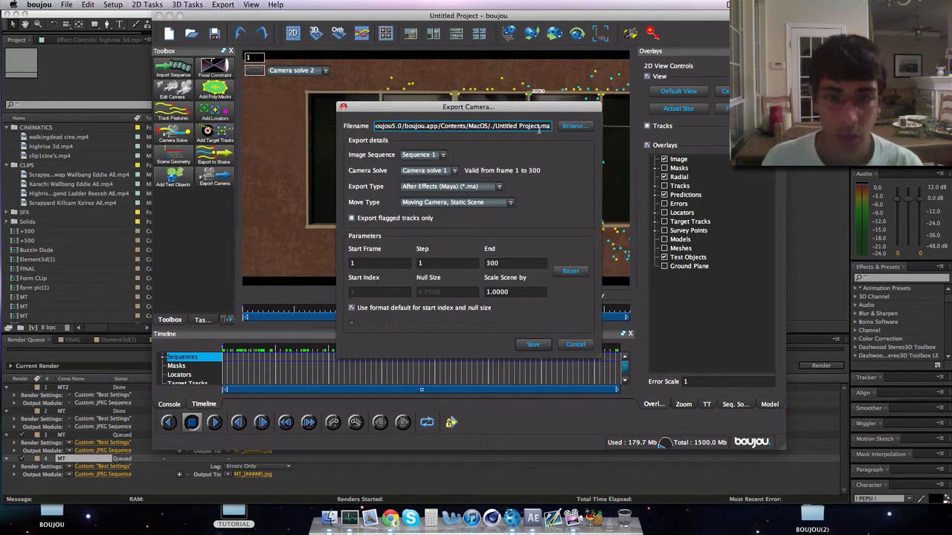
{"action": "left_click", "coordinate": [575, 126]}
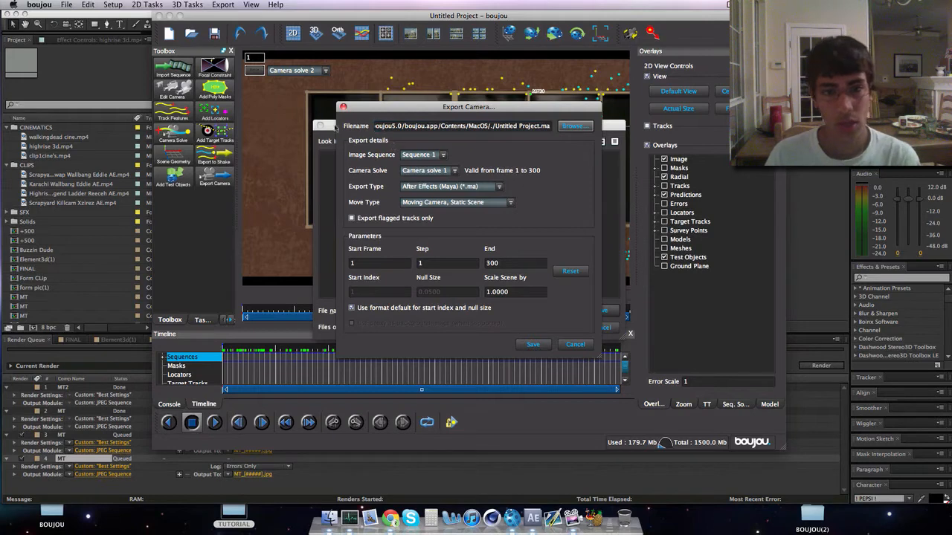
{"action": "left_click", "coordinate": [575, 126]}
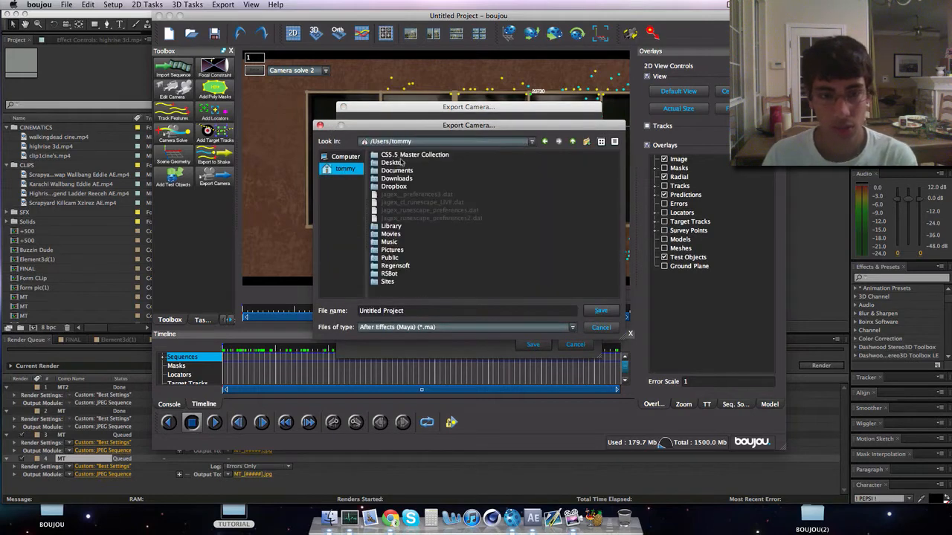
{"action": "double_click", "coordinate": [392, 163]}
{"action": "type", "text": "MT"}
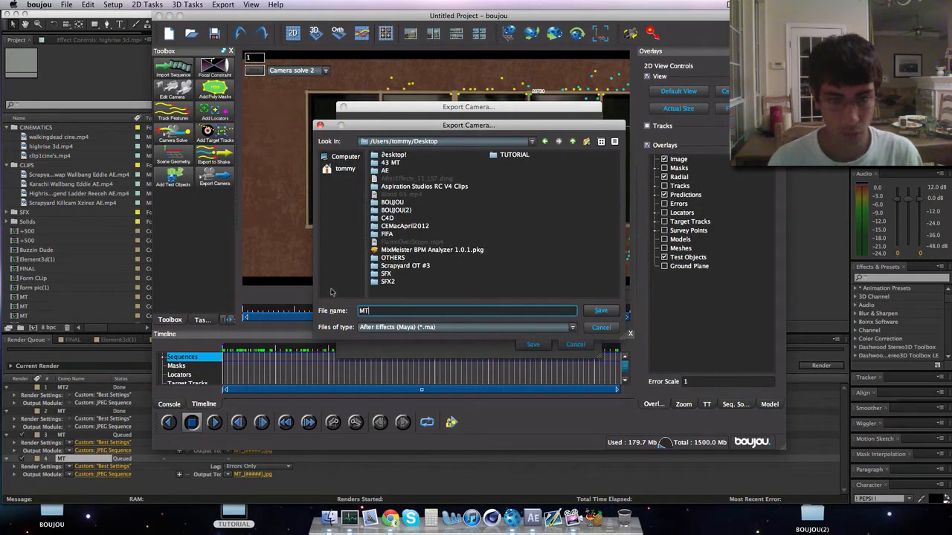
{"action": "type", "text": "(tutorial).ma"}
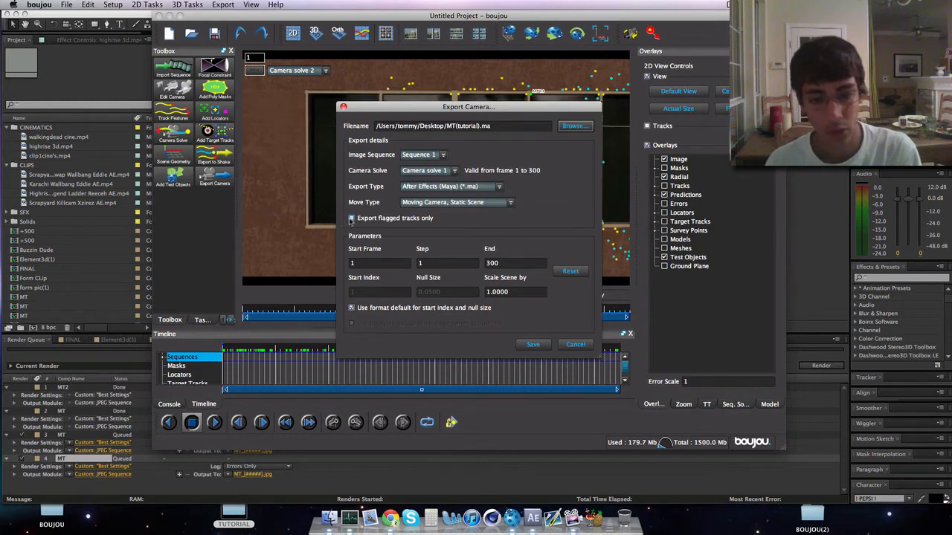
Step: Toggle flagged-tracks export, scale the scene by 1000, and save the .ma file
{"action": "left_click", "coordinate": [351, 218]}
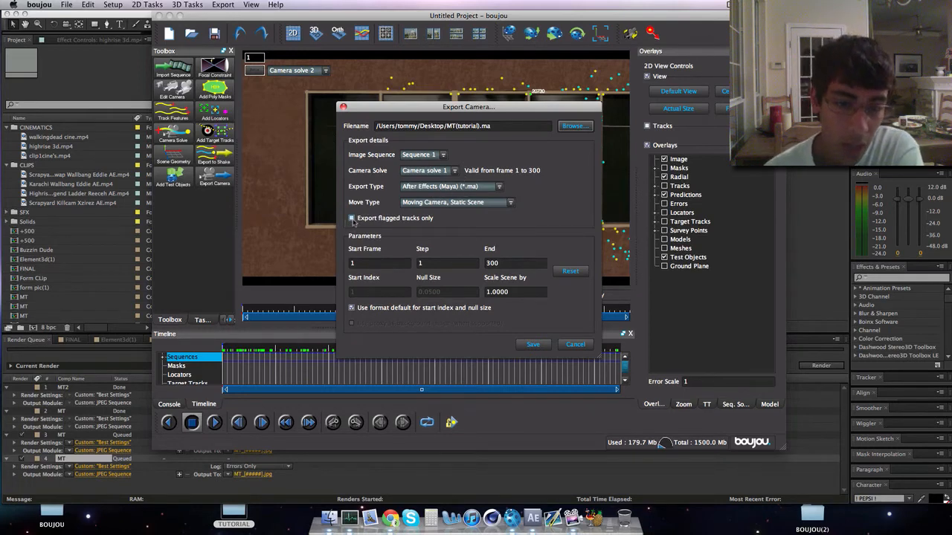
{"action": "triple_click", "coordinate": [515, 291]}
{"action": "type", "text": "1000"}
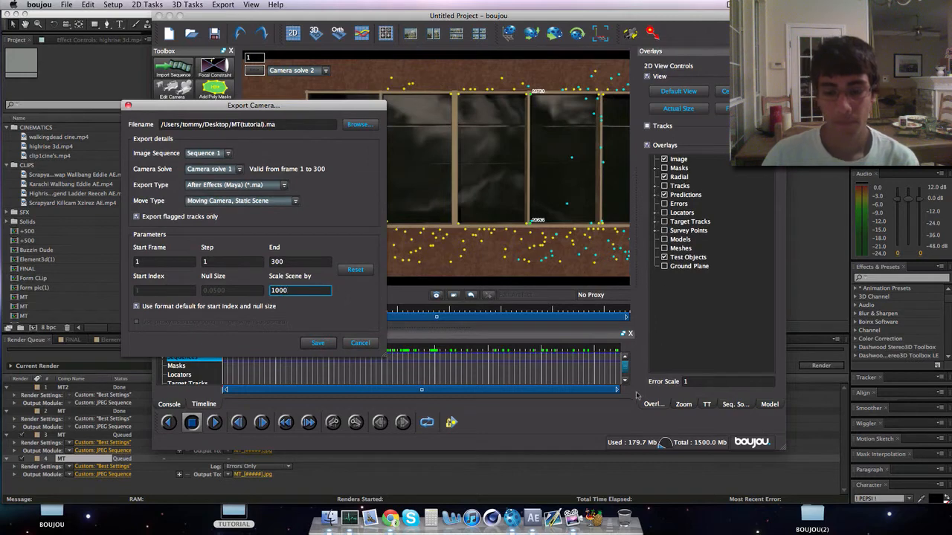
{"action": "mouse_move", "coordinate": [546, 231]}
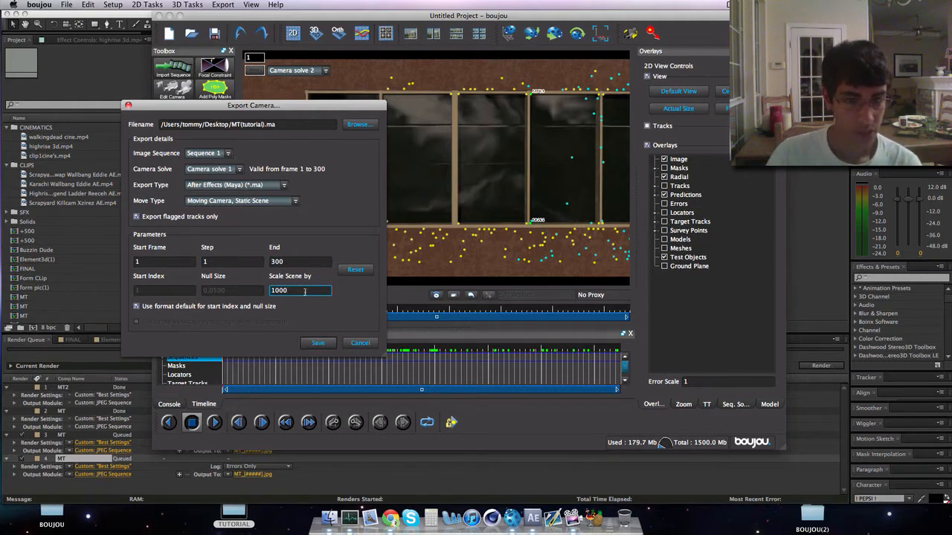
{"action": "left_click", "coordinate": [317, 343]}
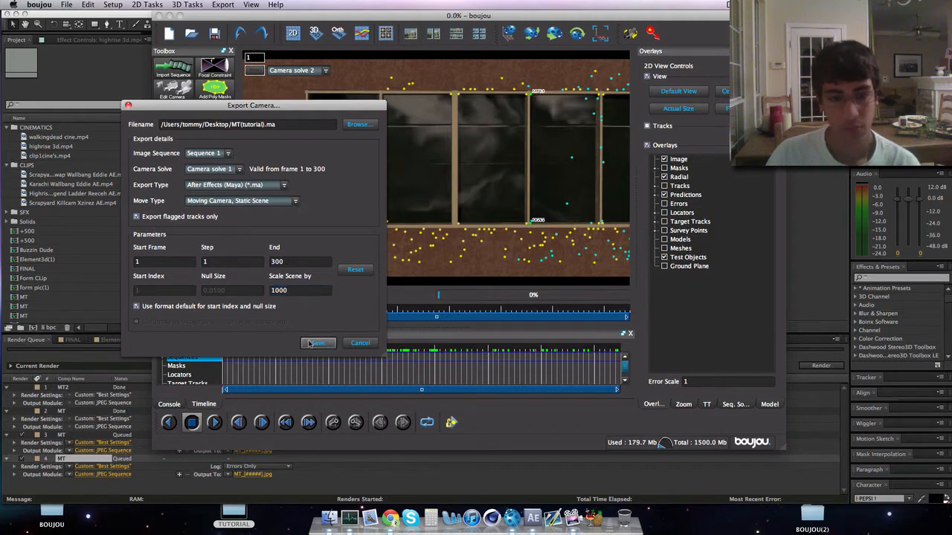
Step: Import MT(tutorial).ma and paste its Camera_1_Shape1 layer into the MT comp
{"action": "left_click", "coordinate": [317, 343]}
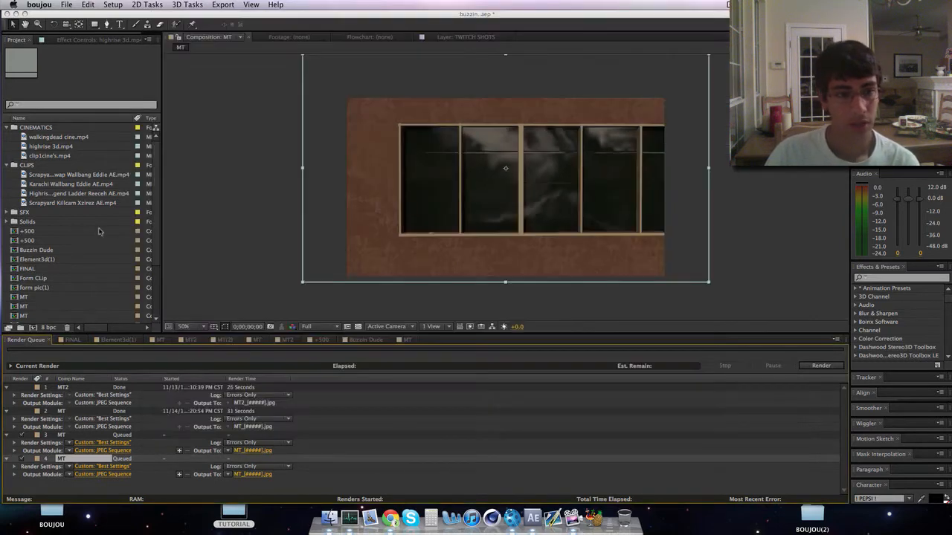
{"action": "left_click", "coordinate": [407, 340]}
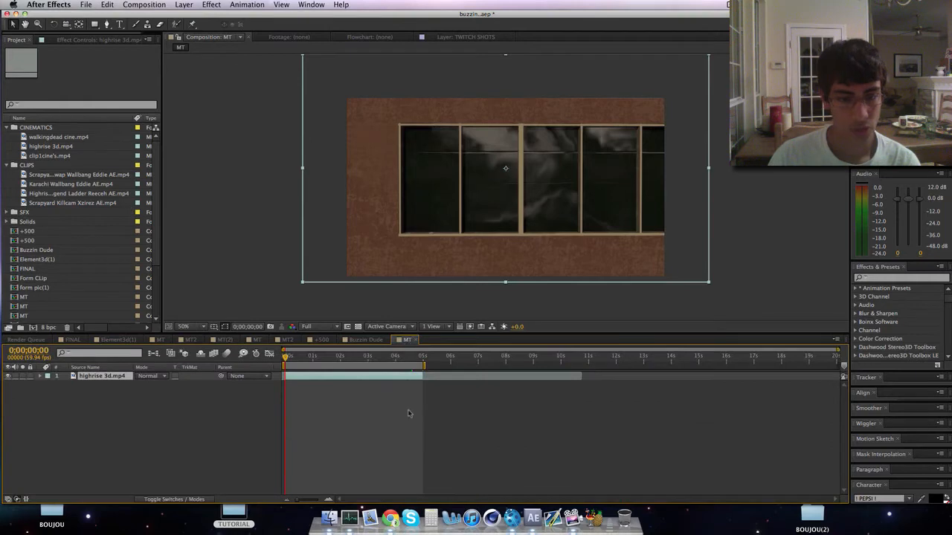
{"action": "left_click", "coordinate": [330, 518]}
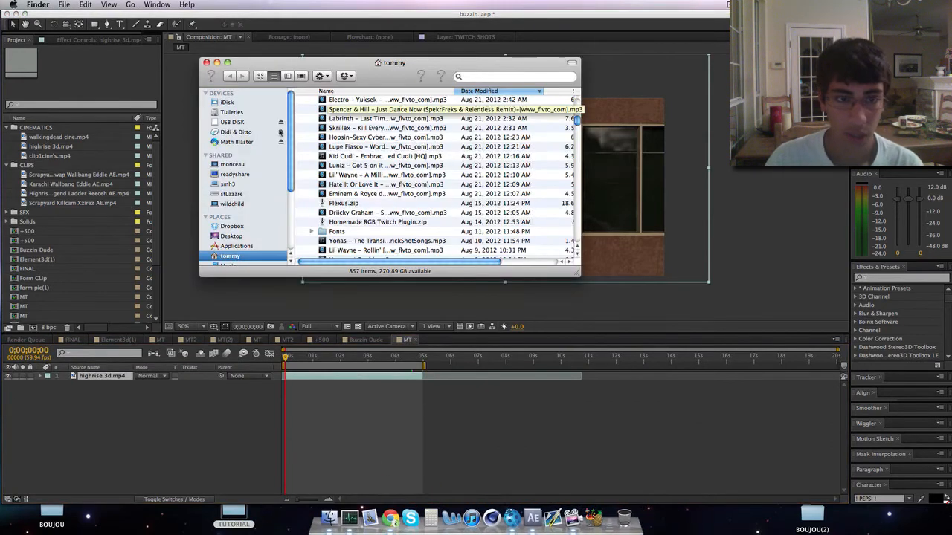
{"action": "left_click", "coordinate": [231, 235]}
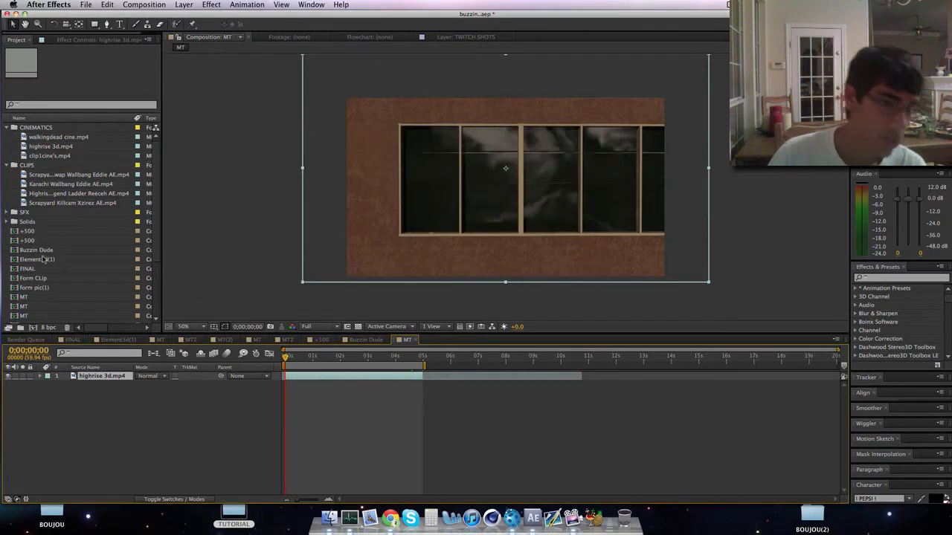
{"action": "scroll", "scroll_direction": "down", "scroll_amount": 3}
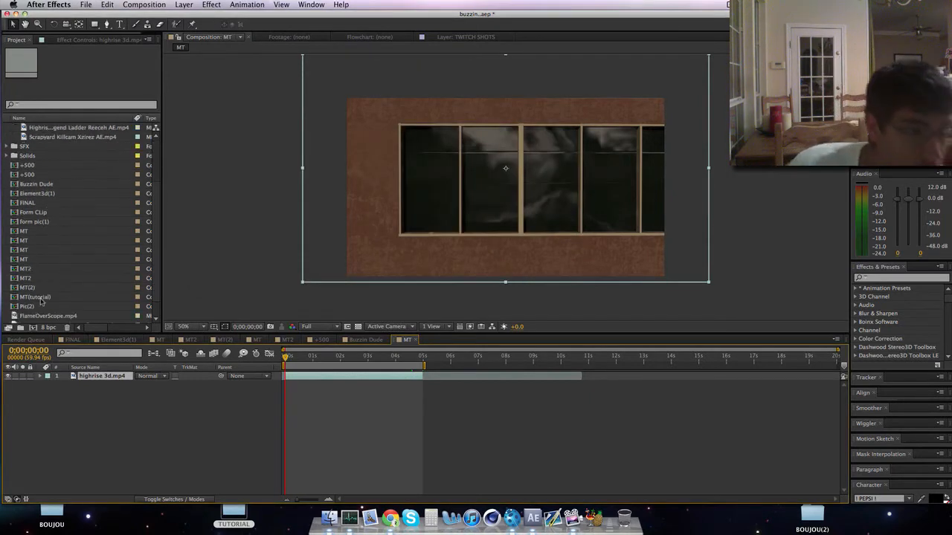
{"action": "double_click", "coordinate": [36, 296]}
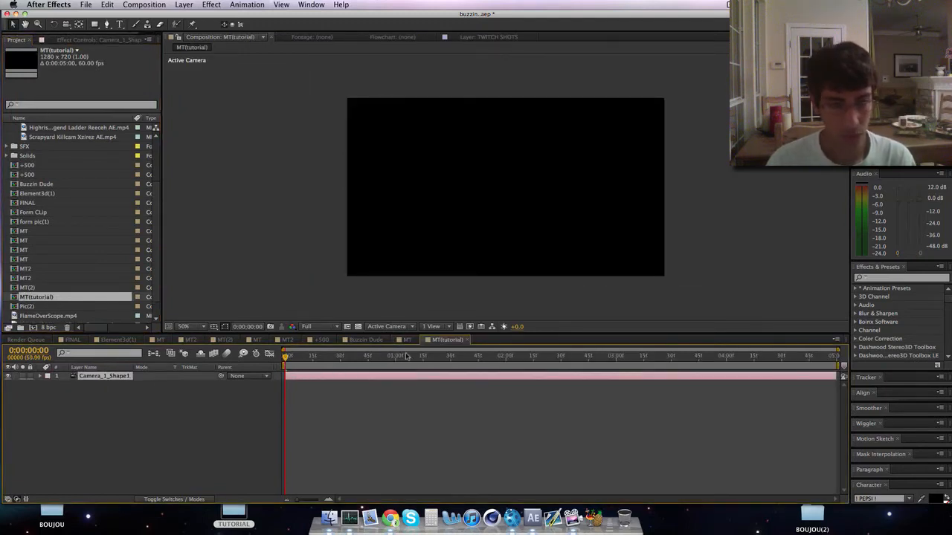
{"action": "left_click", "coordinate": [407, 340]}
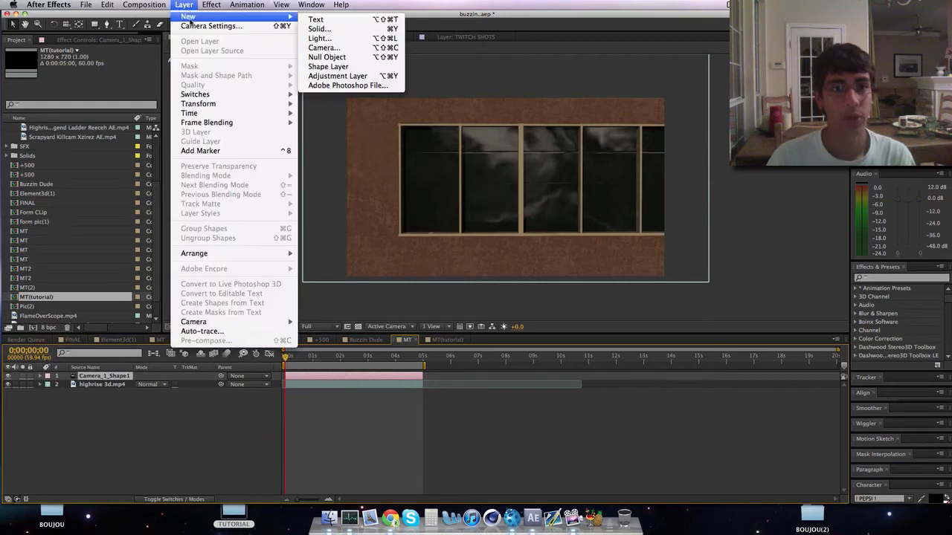
Step: Create a new solid named 'Element' and apply the Element plugin to it
{"action": "left_click", "coordinate": [318, 28]}
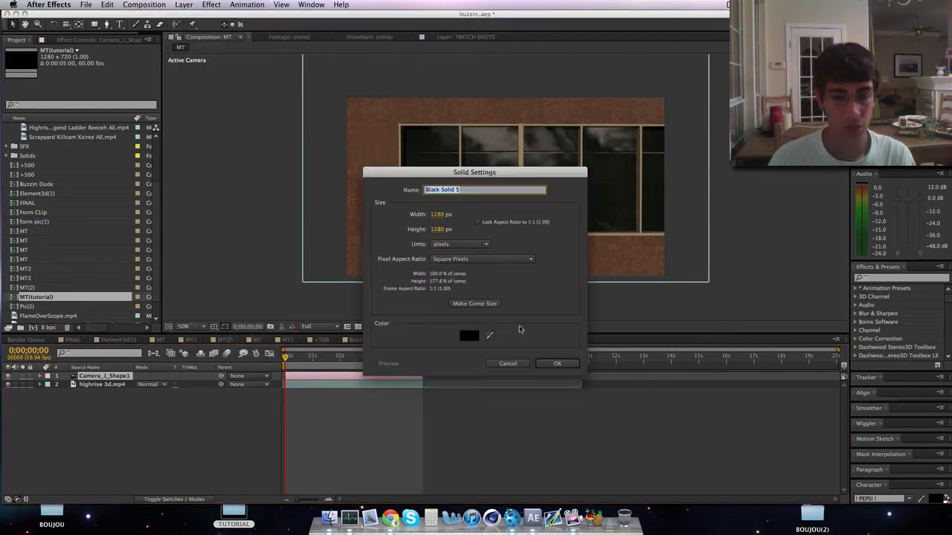
{"action": "type", "text": "Element"}
{"action": "left_click", "coordinate": [448, 228]}
{"action": "type", "text": "720"}
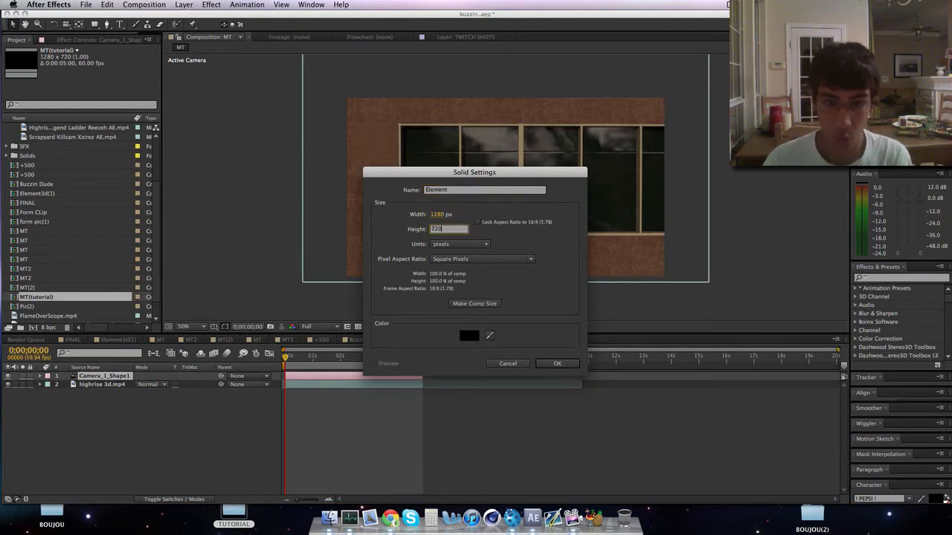
{"action": "left_click", "coordinate": [556, 363]}
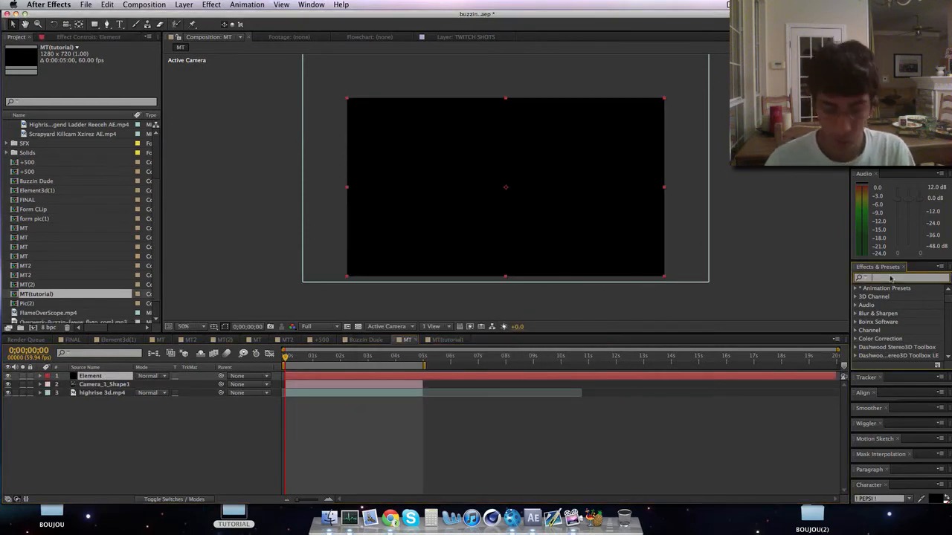
{"action": "type", "text": "element"}
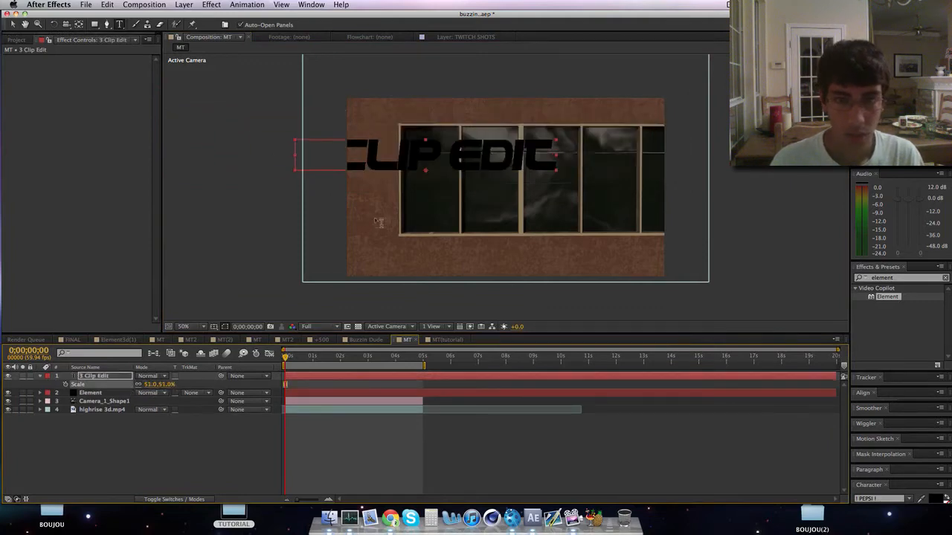
{"action": "mouse_move", "coordinate": [396, 169]}
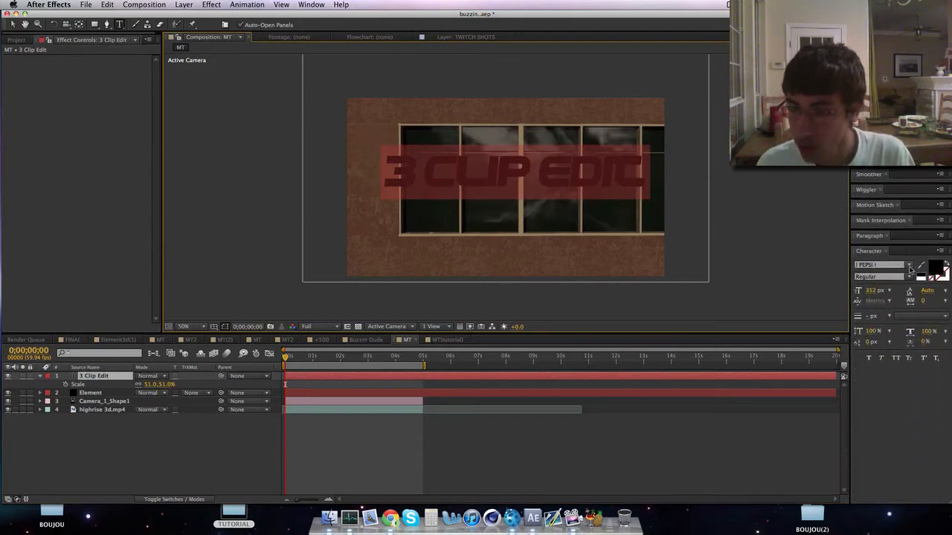
Step: Set the 3 CLIP EDIT text font to Typograph Pro ExtraBold and select the Element layer
{"action": "left_click", "coordinate": [907, 265]}
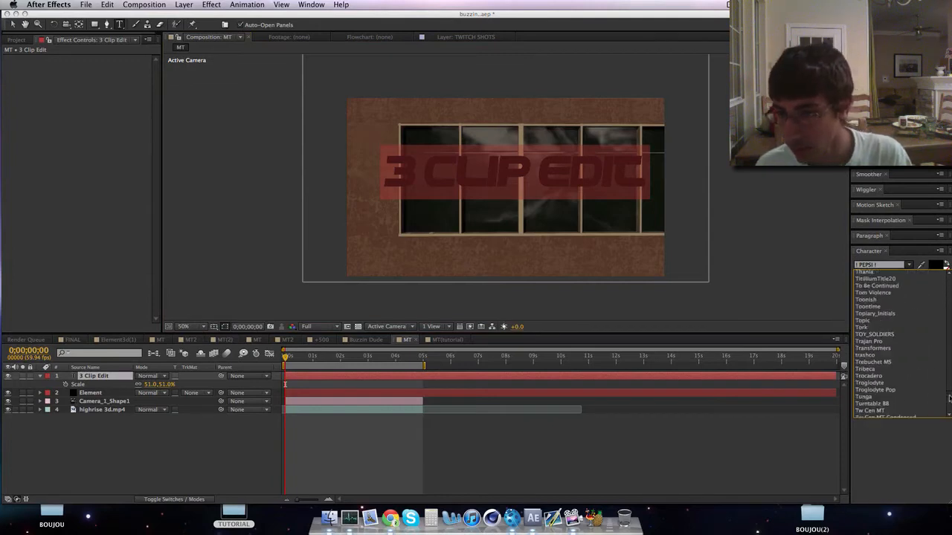
{"action": "scroll", "scroll_direction": "down", "scroll_amount": 3}
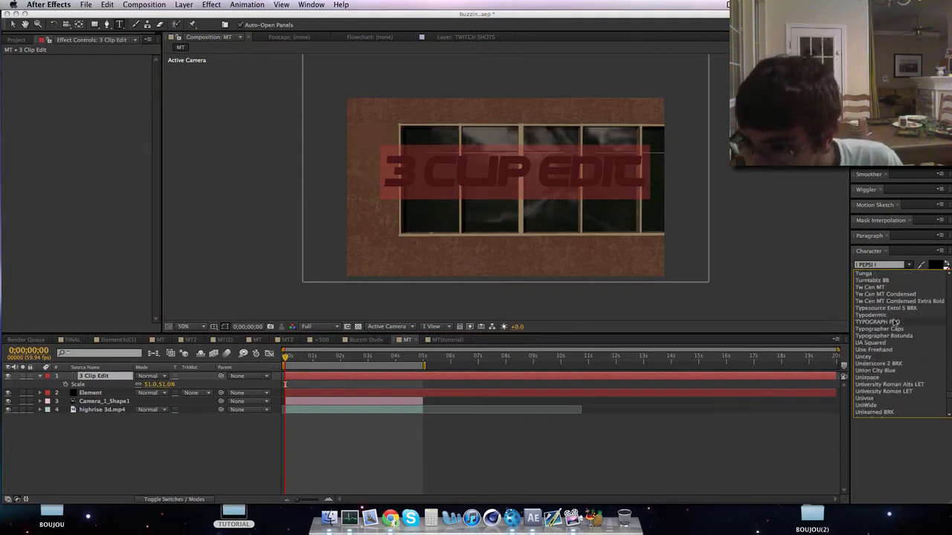
{"action": "left_click", "coordinate": [880, 322]}
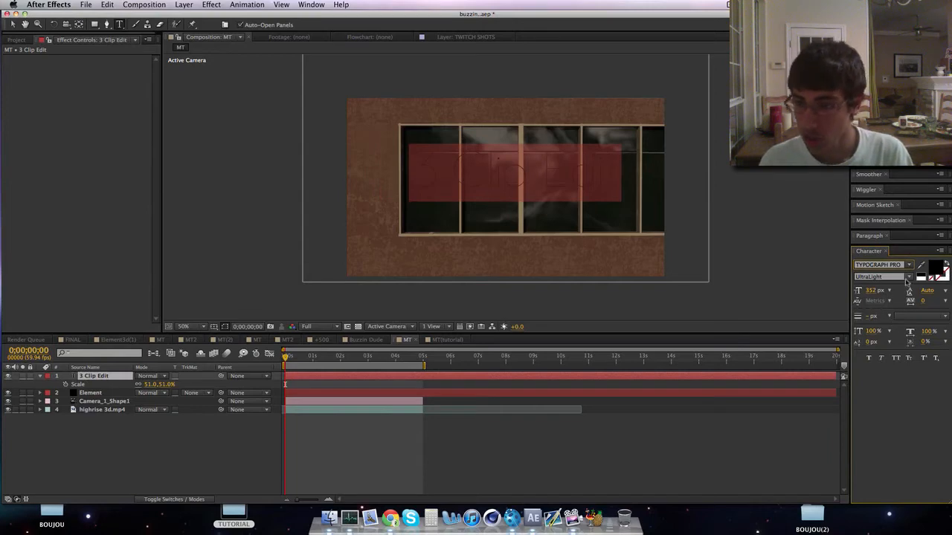
{"action": "left_click", "coordinate": [881, 276]}
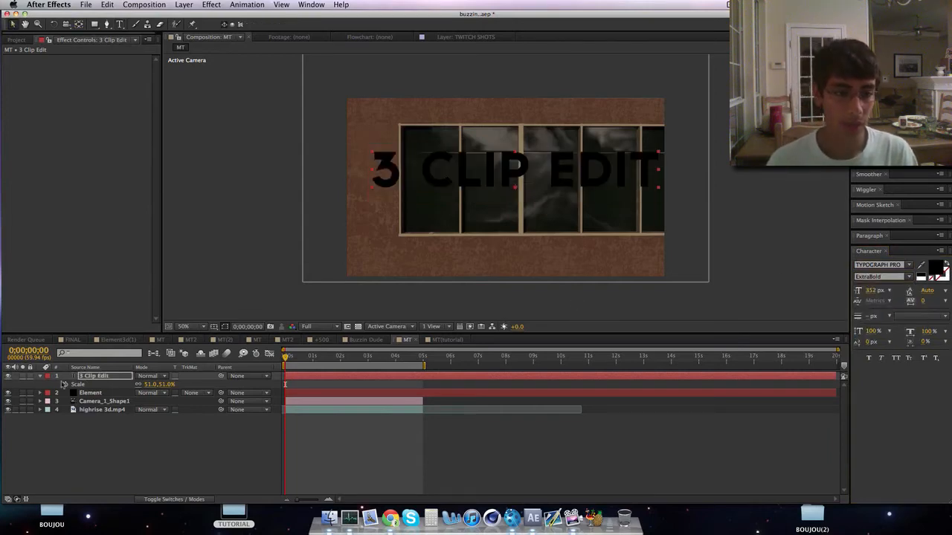
{"action": "left_click", "coordinate": [91, 393]}
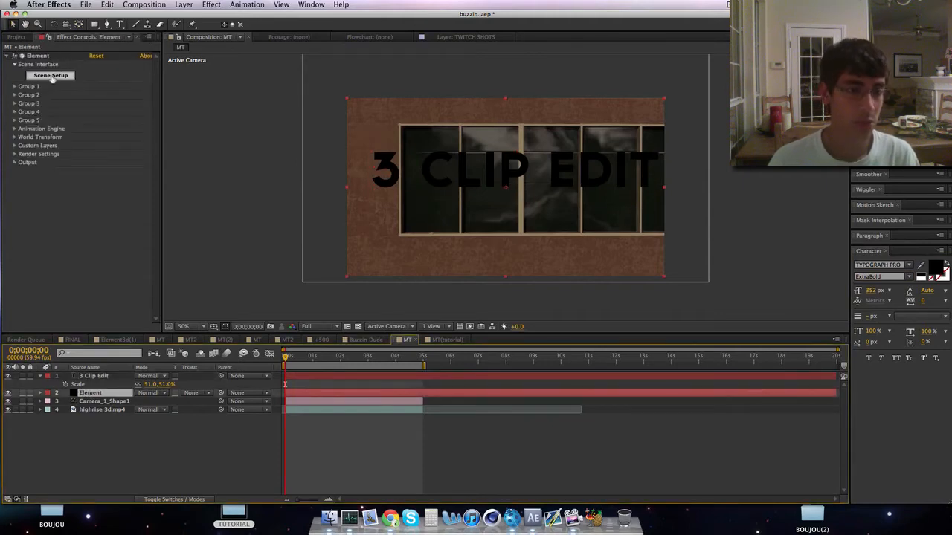
Step: Set Element's Custom Text and Masks Path Layer 1 to the 3 Clip Edit text
{"action": "left_click", "coordinate": [15, 145]}
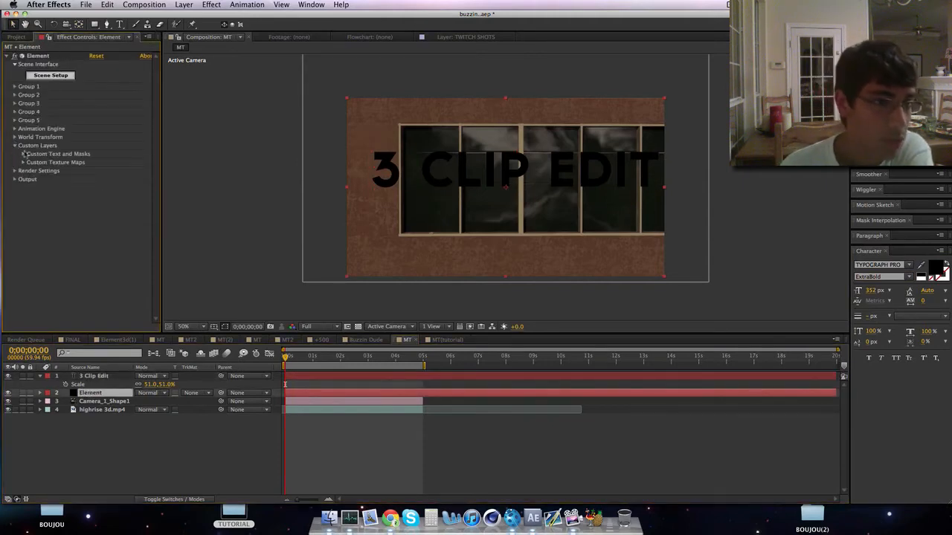
{"action": "left_click", "coordinate": [118, 162]}
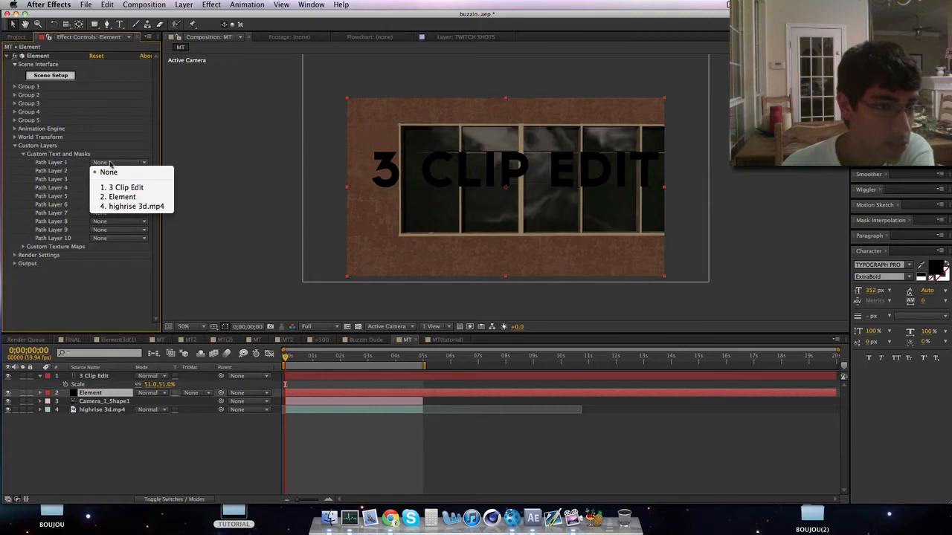
{"action": "left_click", "coordinate": [124, 187]}
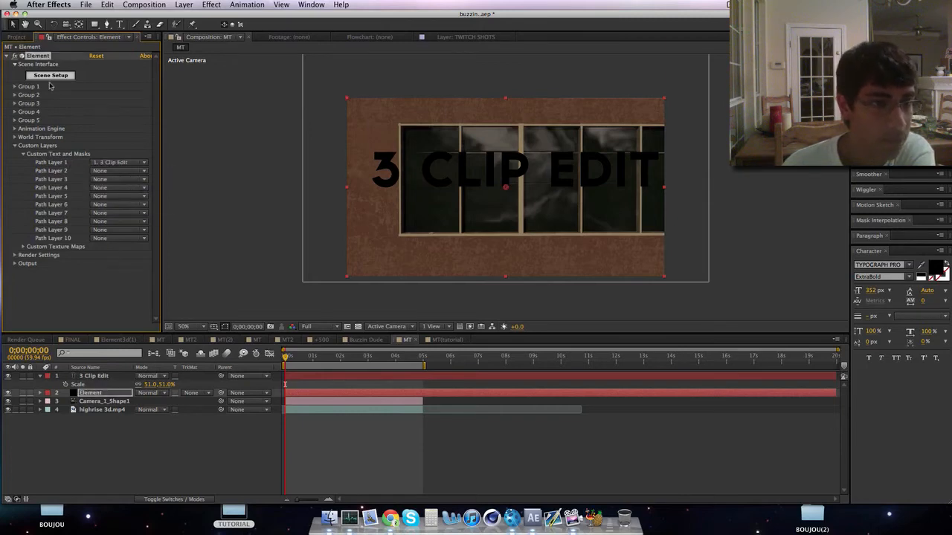
{"action": "mouse_move", "coordinate": [232, 109]}
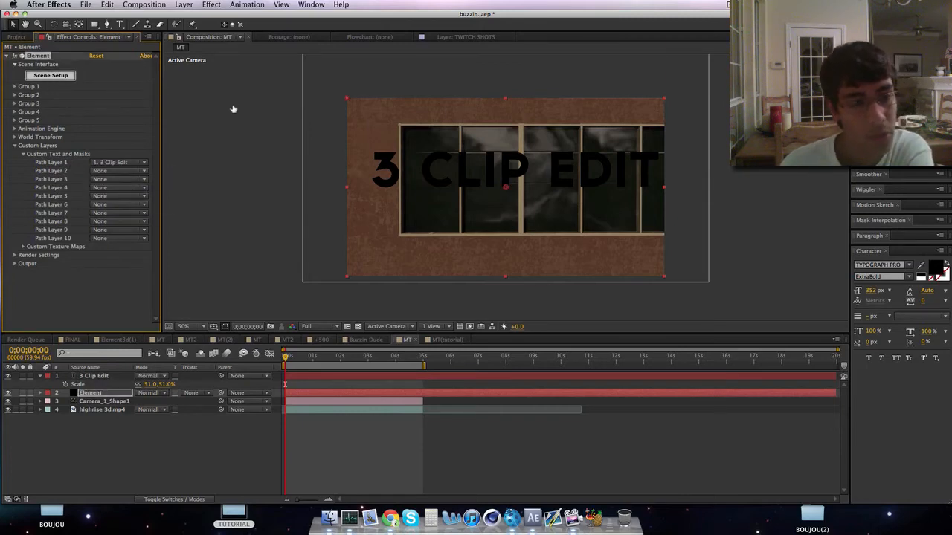
Step: Extrude the text in Scene Setup and browse the bevel presets before closing
{"action": "left_click", "coordinate": [50, 75]}
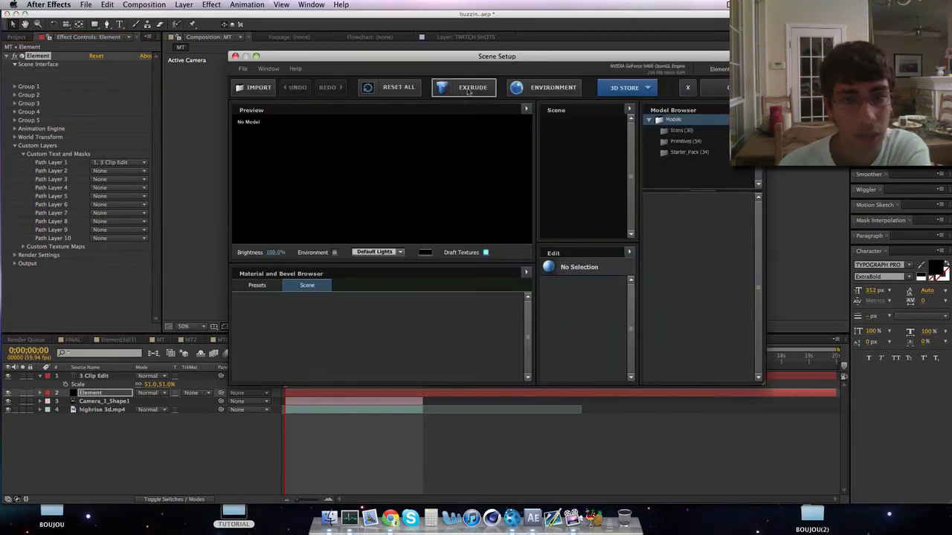
{"action": "left_click", "coordinate": [472, 87]}
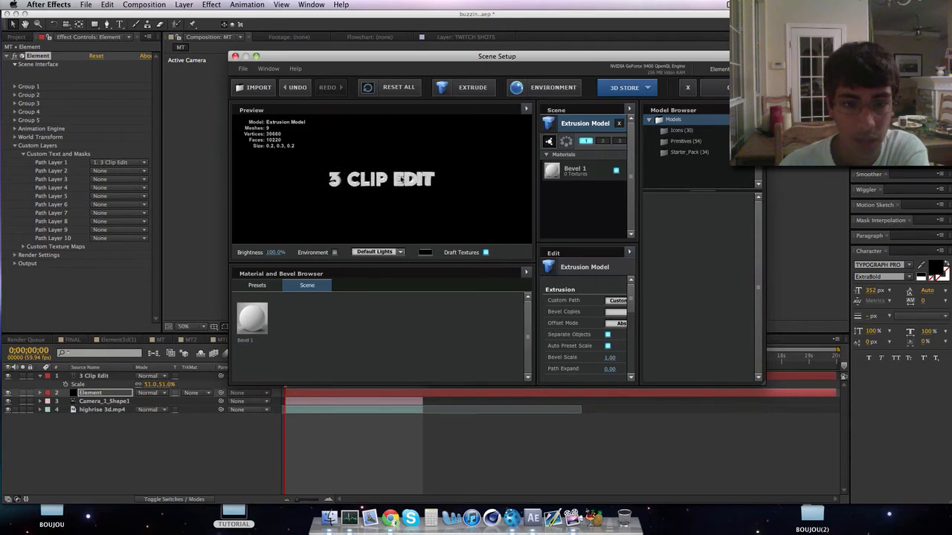
{"action": "left_click", "coordinate": [257, 285]}
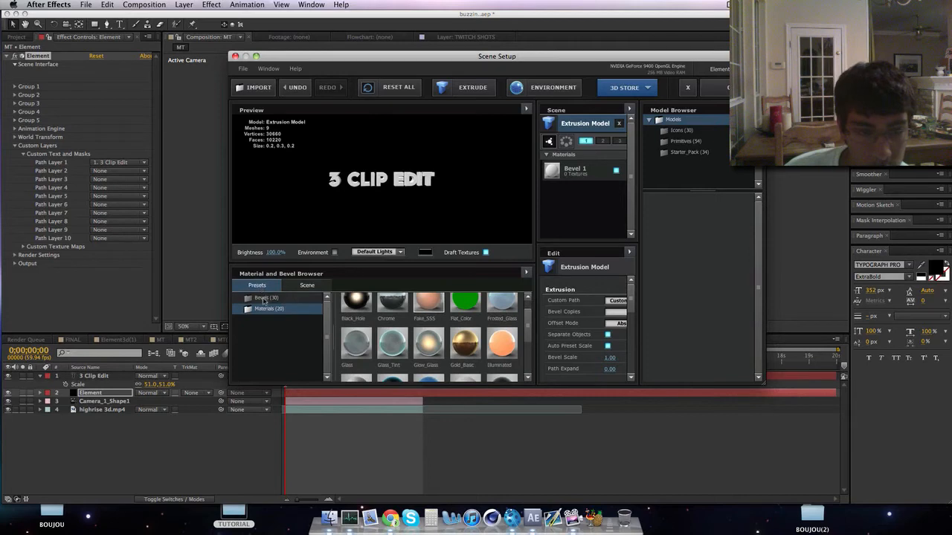
{"action": "left_click", "coordinate": [266, 297]}
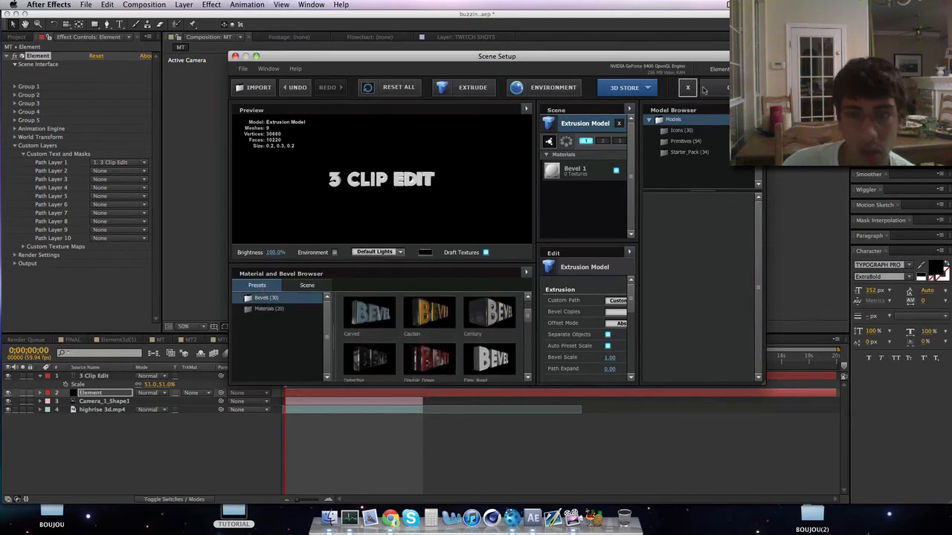
{"action": "left_click", "coordinate": [687, 88]}
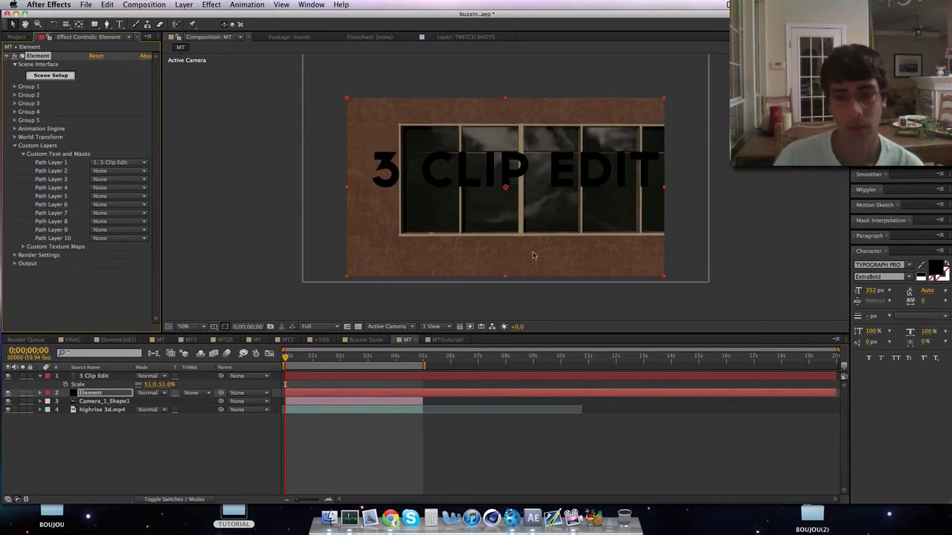
{"action": "mouse_move", "coordinate": [449, 177]}
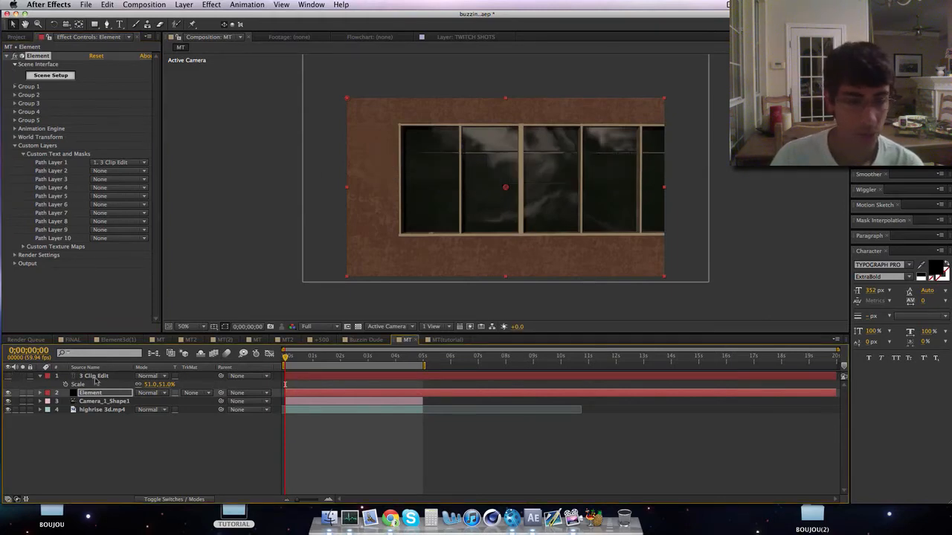
Step: Turn off the 3 Clip Edit layer's visibility and select the Element layer
{"action": "left_click", "coordinate": [94, 376]}
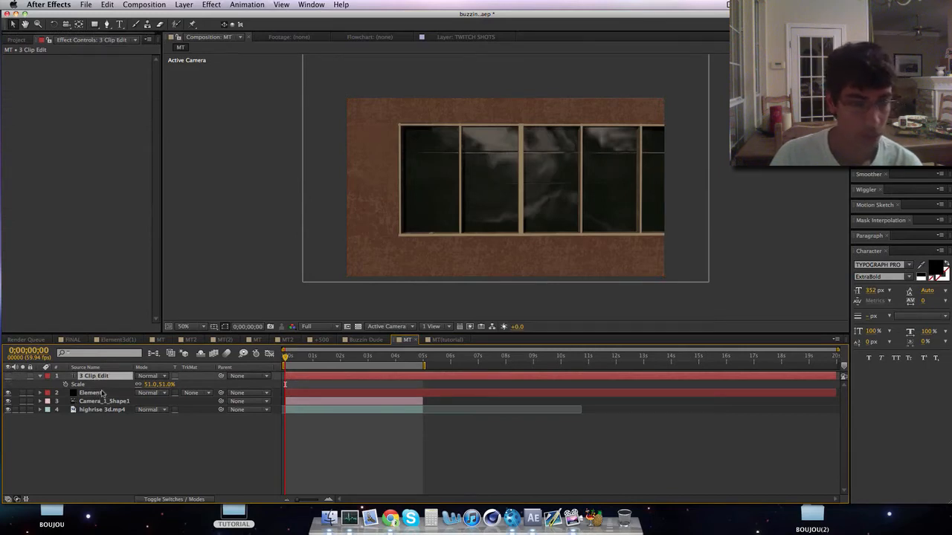
{"action": "left_click", "coordinate": [91, 393]}
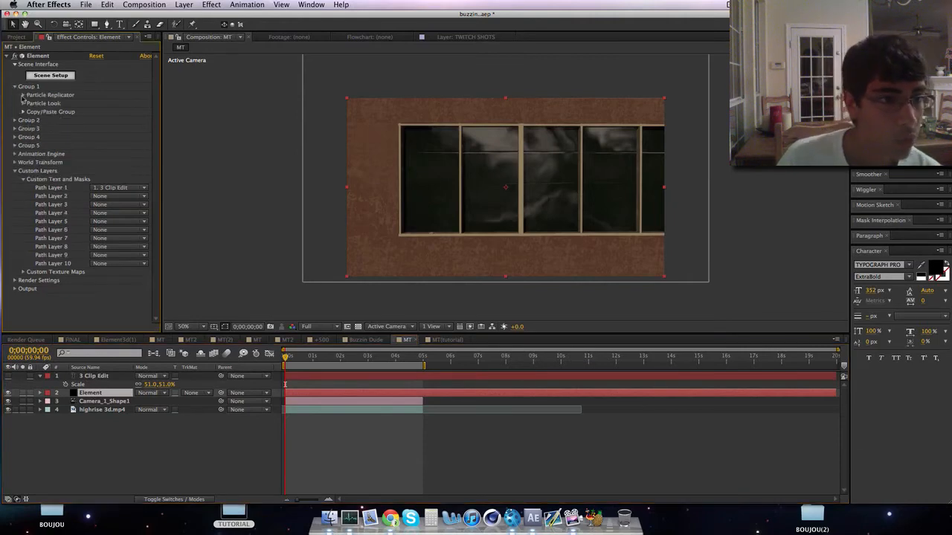
Step: Move the Particle Replicator position to about -104, -202 over the window panes
{"action": "left_click", "coordinate": [23, 103]}
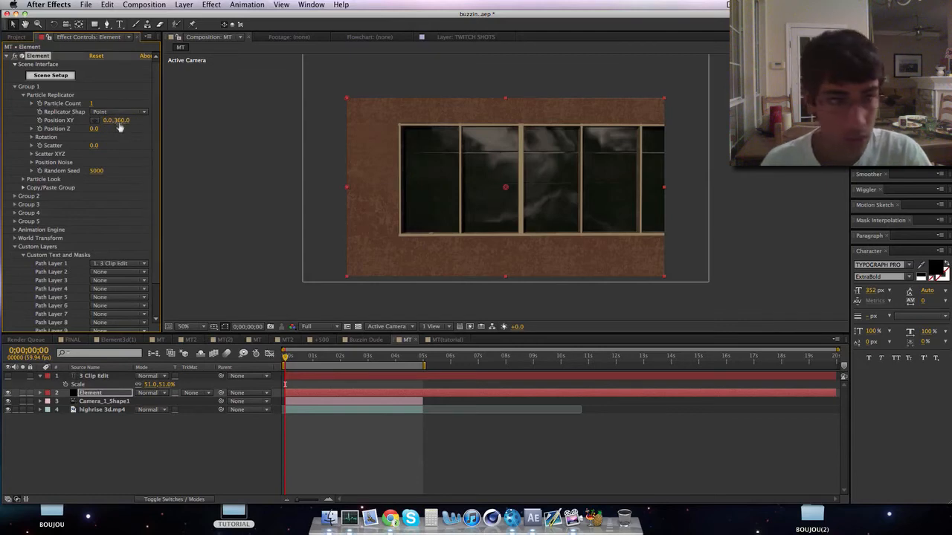
{"action": "left_click", "coordinate": [342, 355]}
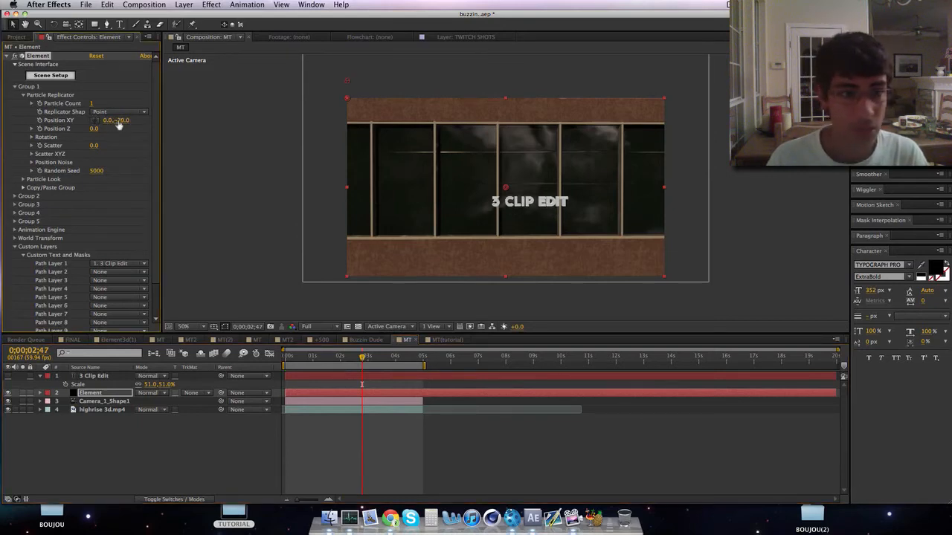
{"action": "left_click_drag", "start_coordinate": [119, 120], "coordinate": [104, 120]}
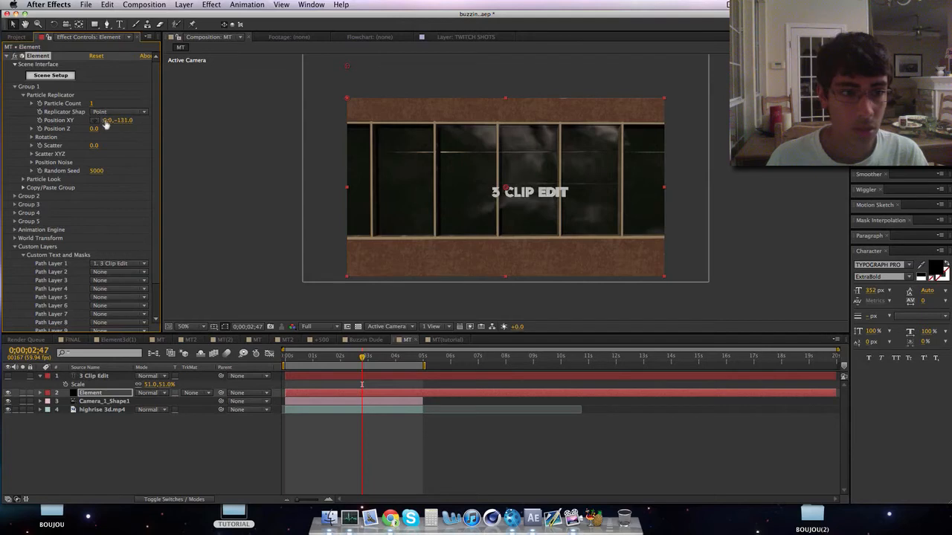
{"action": "left_click_drag", "start_coordinate": [107, 120], "coordinate": [123, 120]}
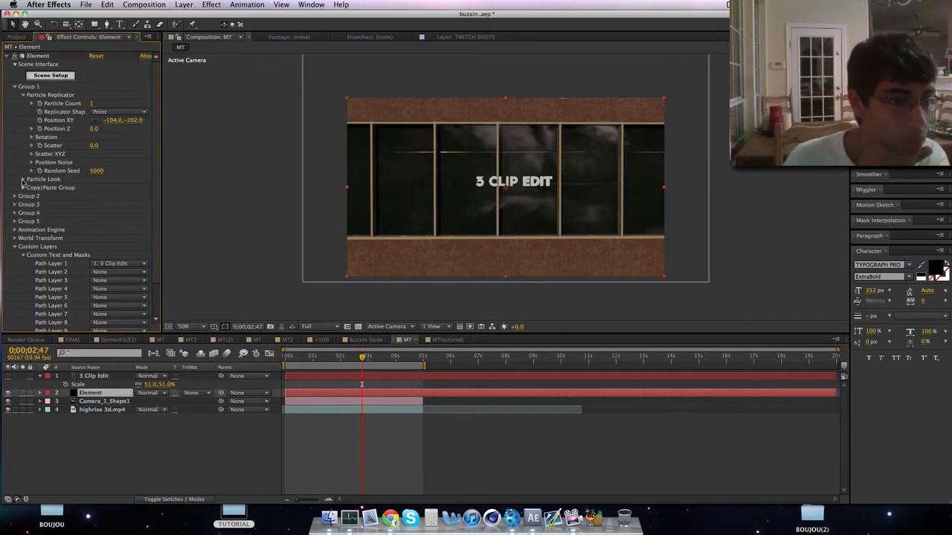
{"action": "left_click", "coordinate": [23, 179]}
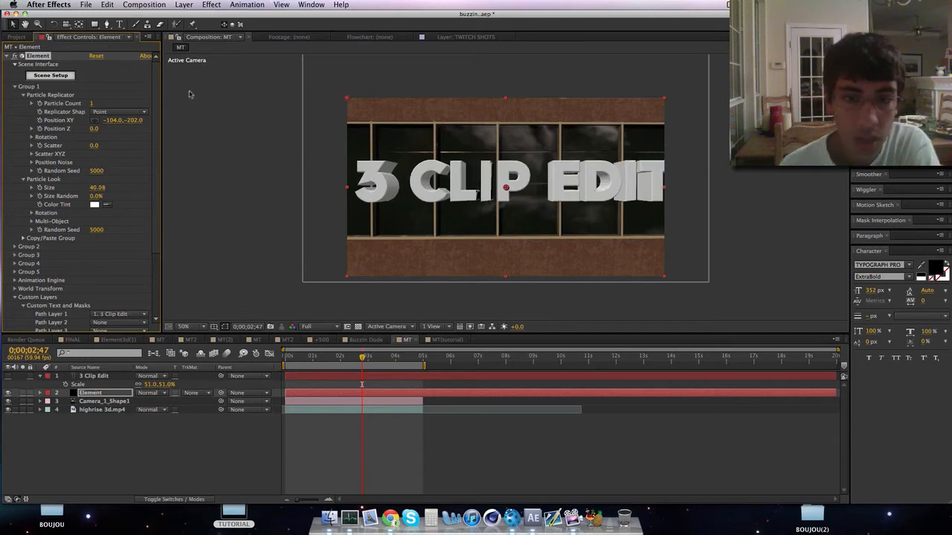
{"action": "mouse_move", "coordinate": [551, 132]}
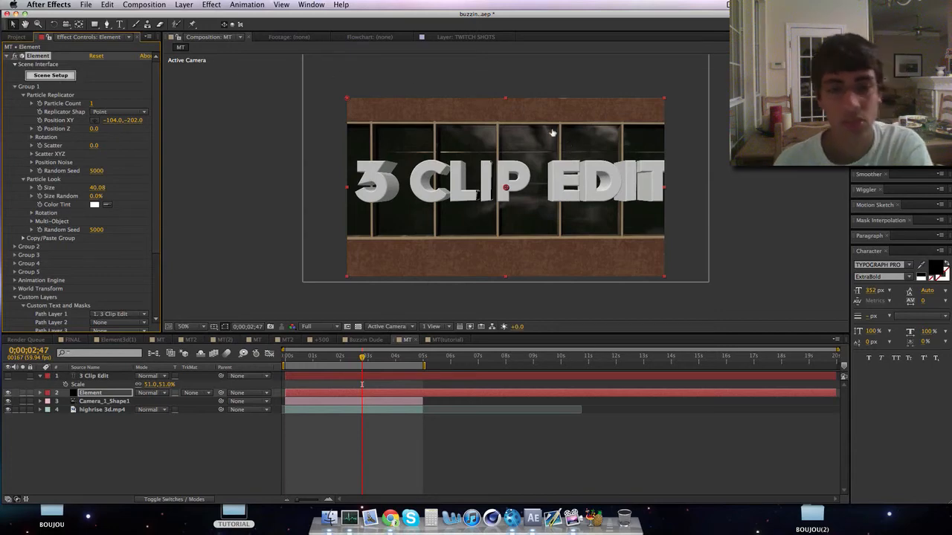
Step: Reopen Element's Scene Setup to preview the extruded 3 CLIP EDIT model
{"action": "left_click", "coordinate": [50, 75]}
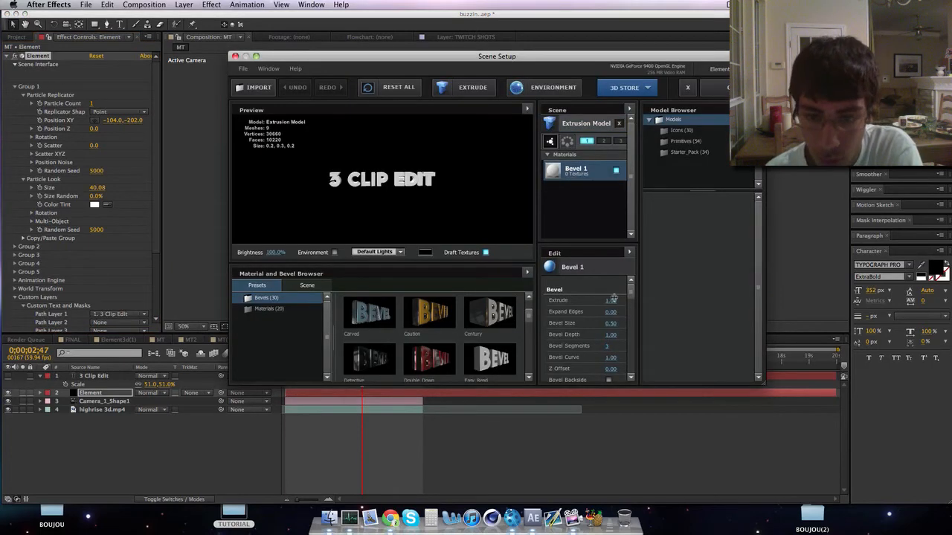
{"action": "mouse_move", "coordinate": [576, 300]}
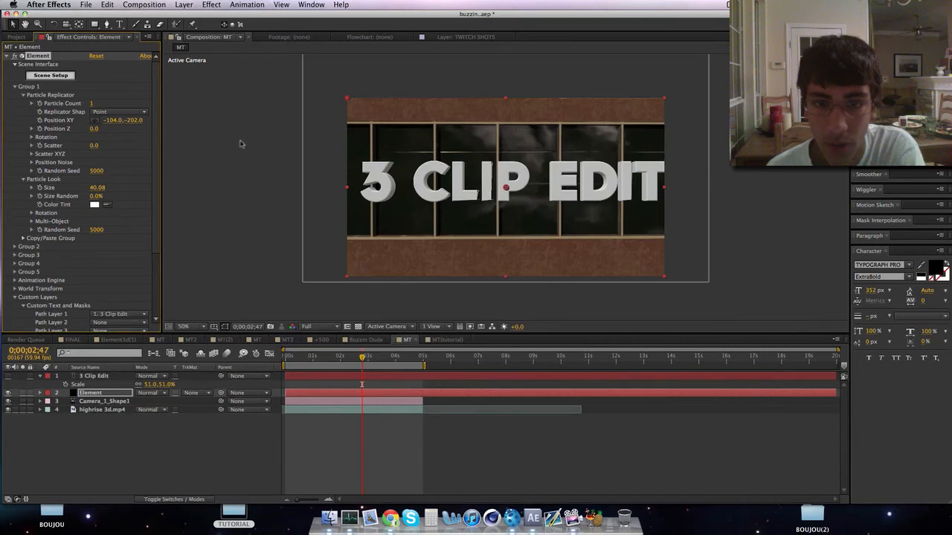
Step: Set the Bevel Extrude depth to about 0.15 in Scene Setup and apply
{"action": "left_click", "coordinate": [50, 75]}
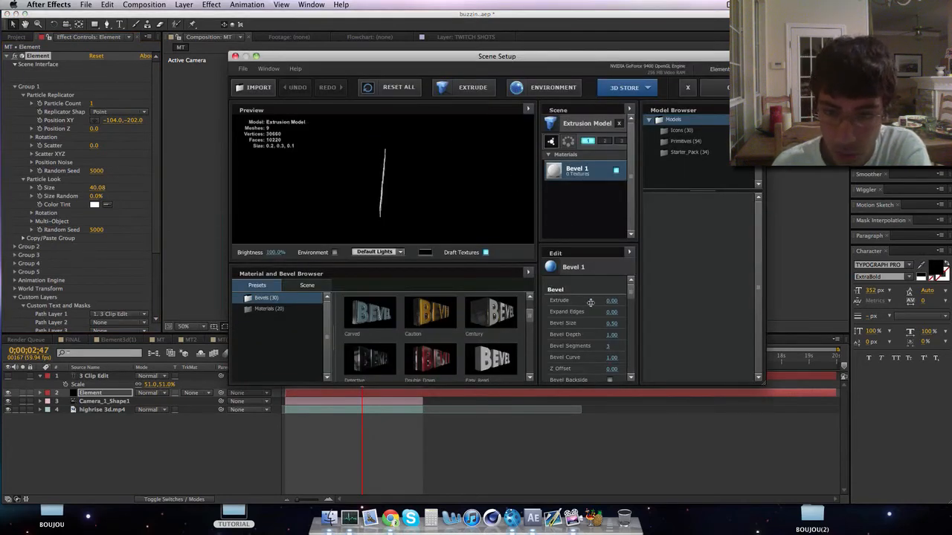
{"action": "left_click_drag", "start_coordinate": [611, 300], "coordinate": [596, 301]}
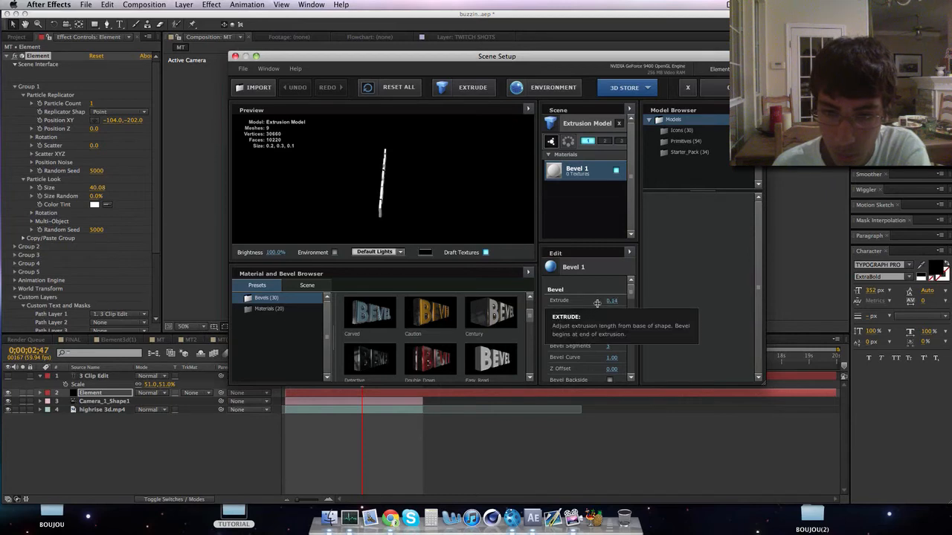
{"action": "left_click", "coordinate": [687, 88]}
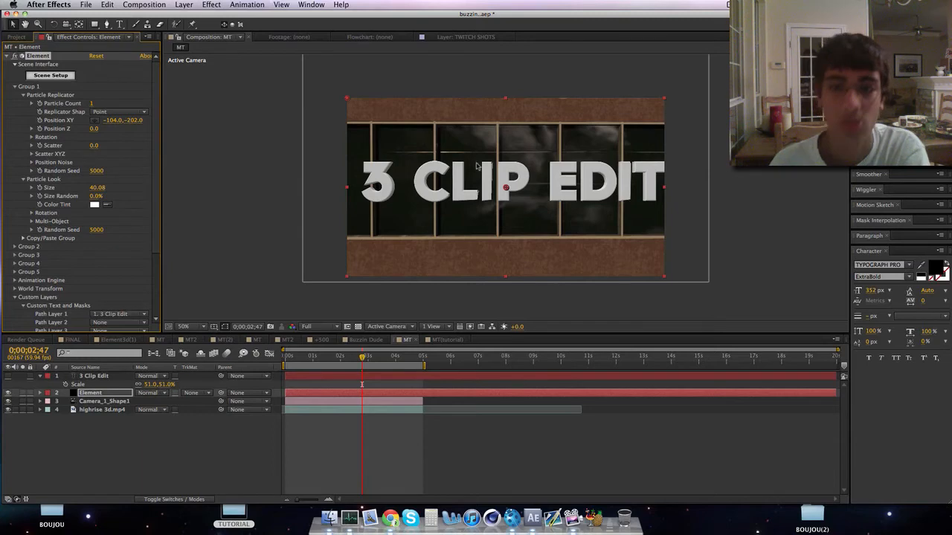
{"action": "mouse_move", "coordinate": [109, 116]}
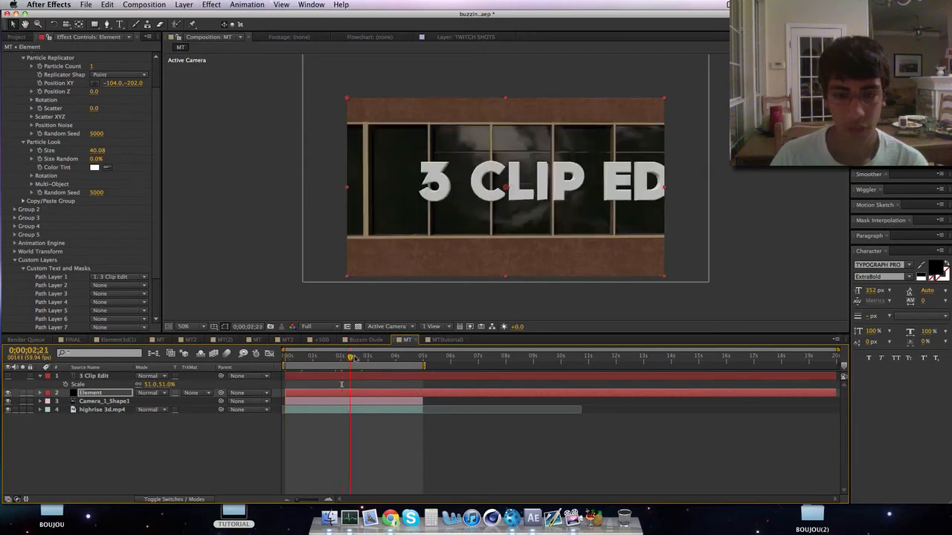
Step: Freeze a duplicate highrise 3d.mp4 layer at 0;00;02;59
{"action": "left_click_drag", "start_coordinate": [351, 358], "coordinate": [367, 357]}
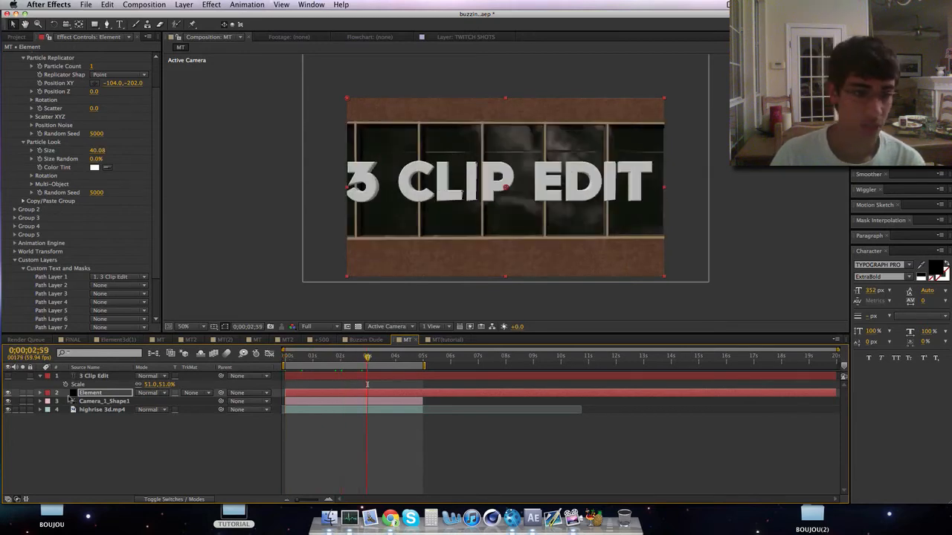
{"action": "left_click", "coordinate": [104, 401]}
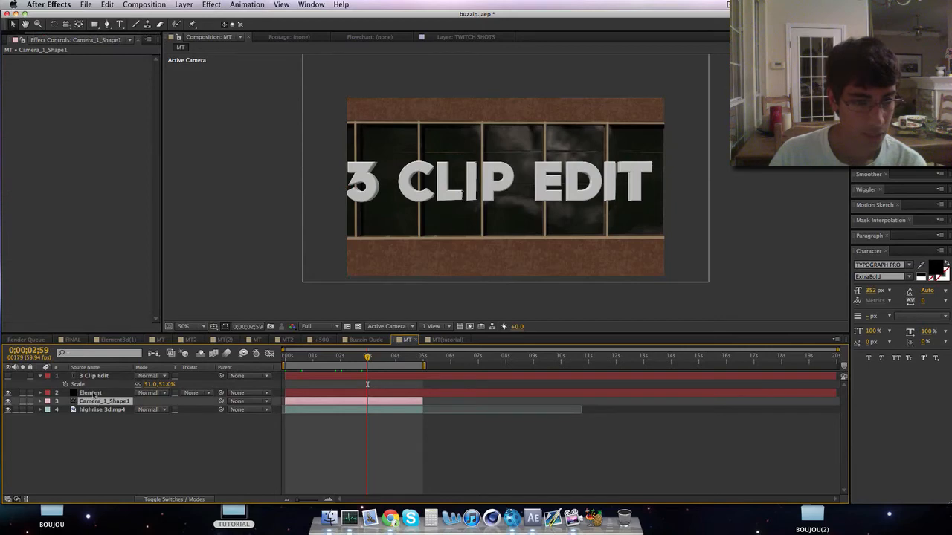
{"action": "left_click", "coordinate": [90, 393]}
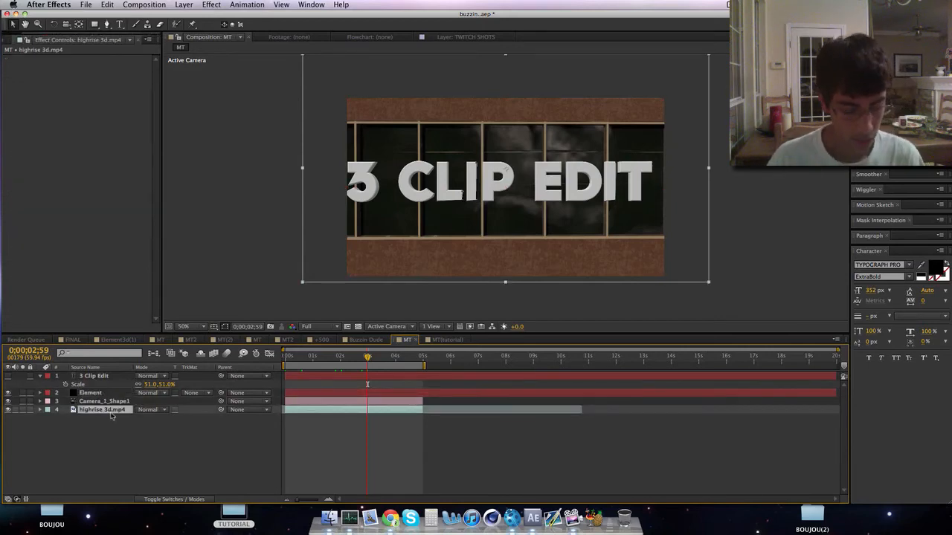
{"action": "right_click", "coordinate": [104, 410]}
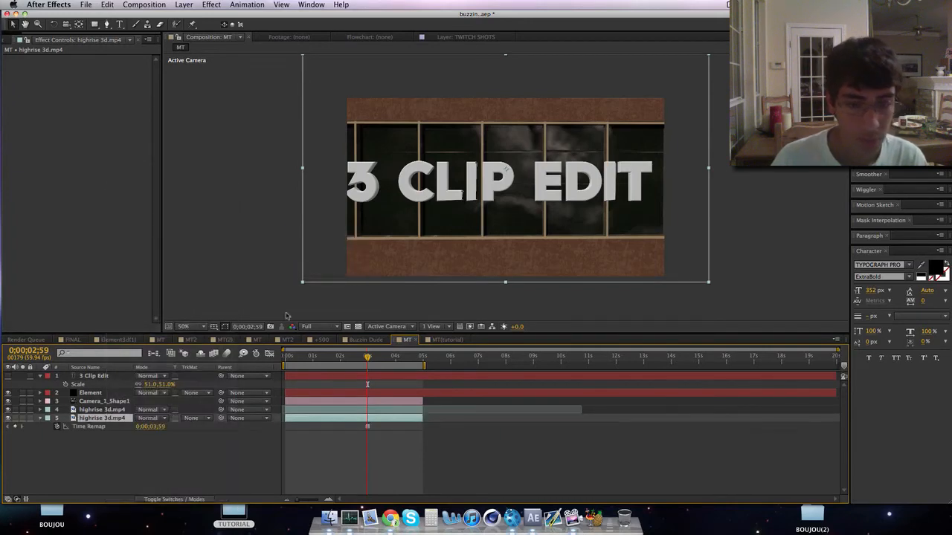
{"action": "left_click", "coordinate": [90, 392]}
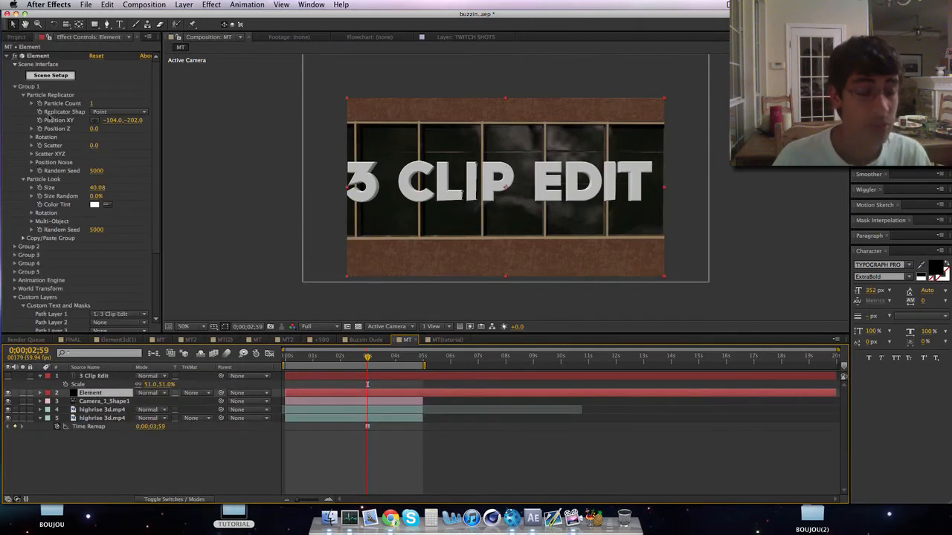
Step: Set Custom Texture Map Layer 1 to the frozen highrise 3d.mp4 copy
{"action": "left_click", "coordinate": [49, 75]}
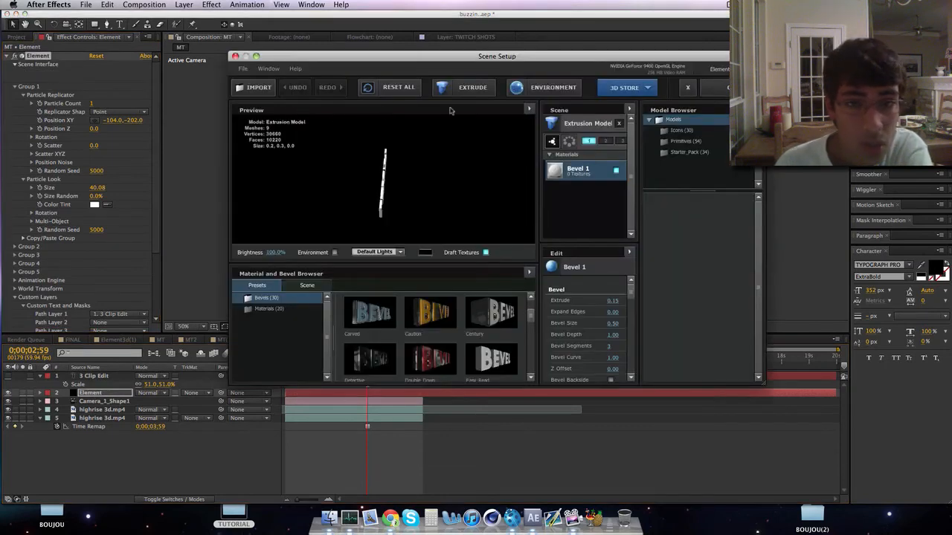
{"action": "left_click", "coordinate": [686, 87]}
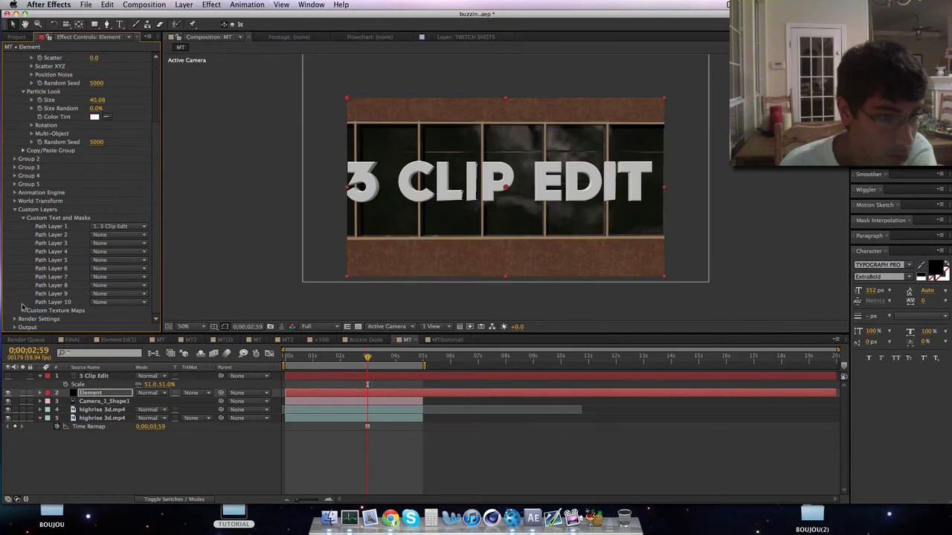
{"action": "left_click", "coordinate": [119, 251]}
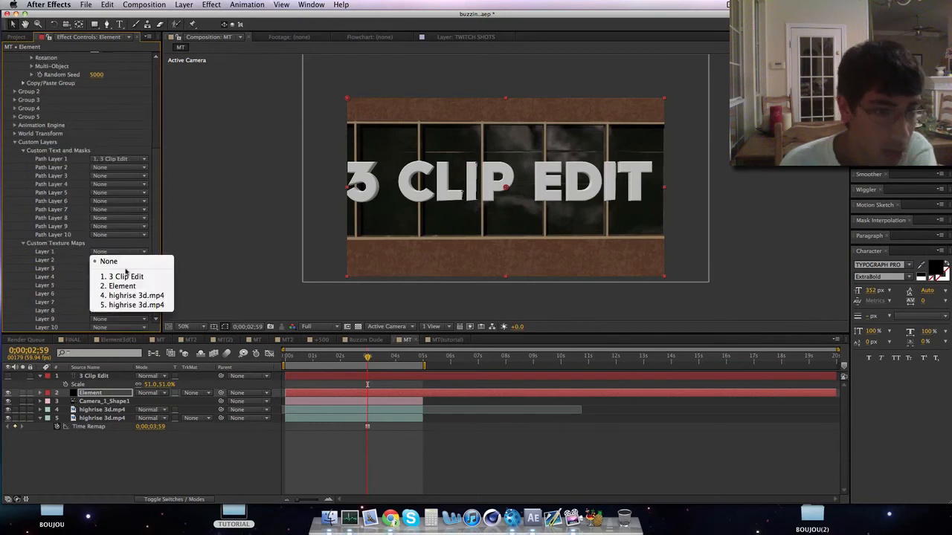
{"action": "left_click", "coordinate": [136, 304]}
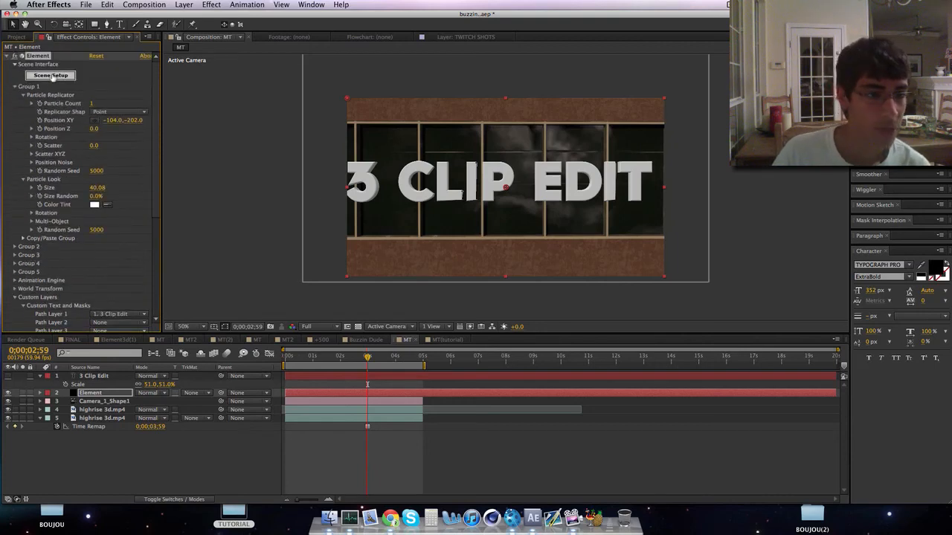
Step: Set Element's environment to Custom Layer 1 [highrise 3d.mp4] in Scene Setup
{"action": "left_click", "coordinate": [50, 75]}
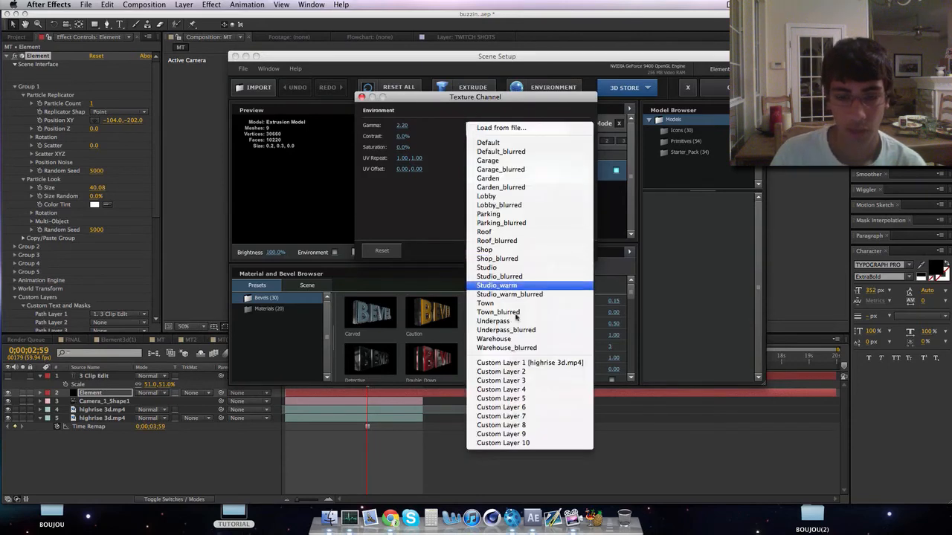
{"action": "left_click", "coordinate": [530, 362]}
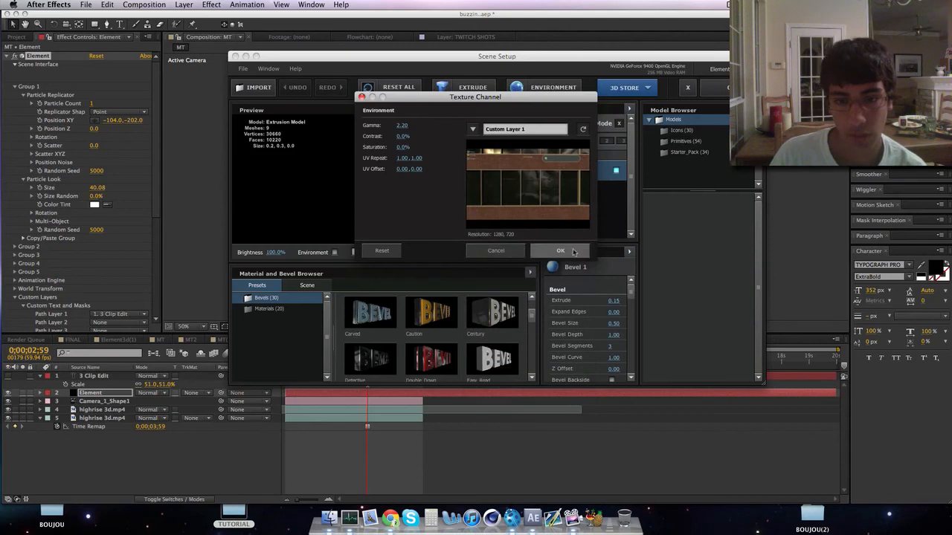
{"action": "left_click", "coordinate": [561, 251]}
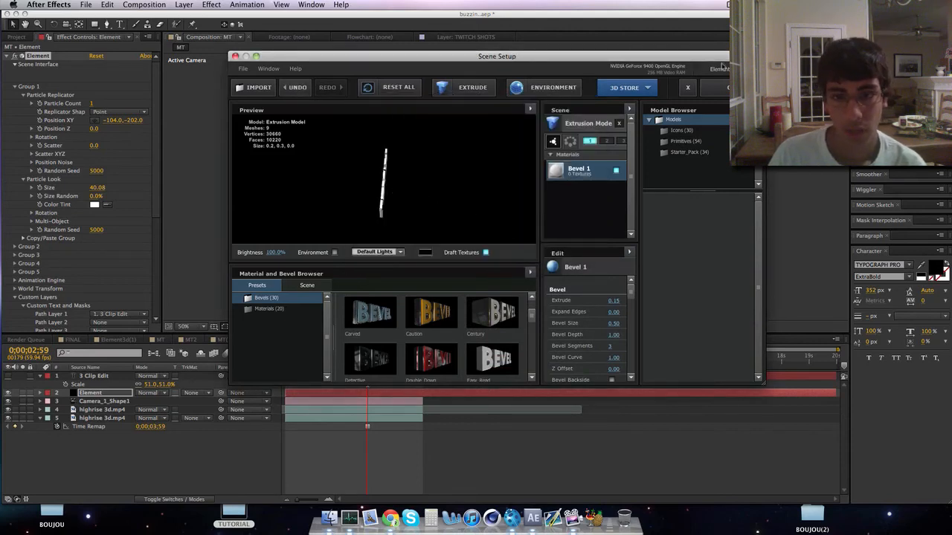
{"action": "left_click", "coordinate": [687, 87]}
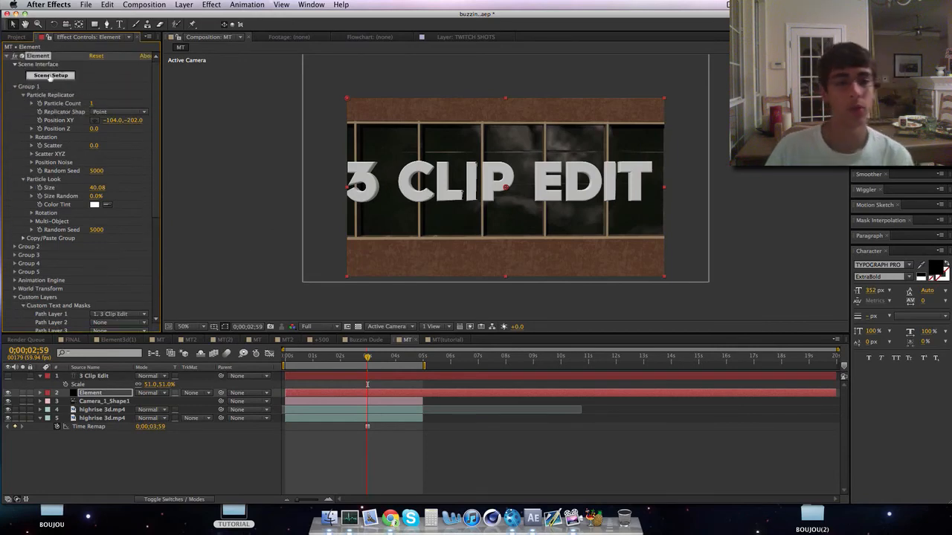
{"action": "left_click", "coordinate": [51, 75]}
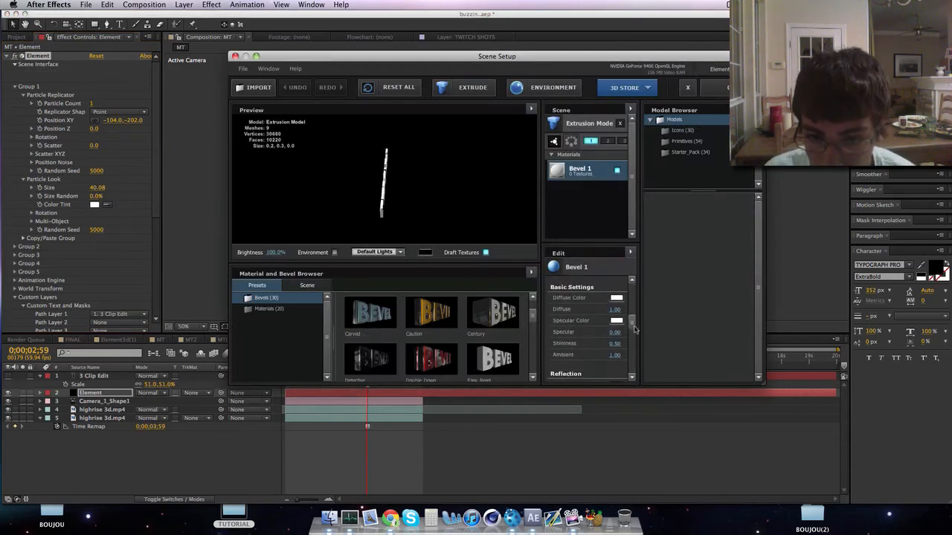
Step: Raise Bevel 1's reflection intensity to 135% and apply the change
{"action": "scroll", "scroll_direction": "down", "scroll_amount": 3}
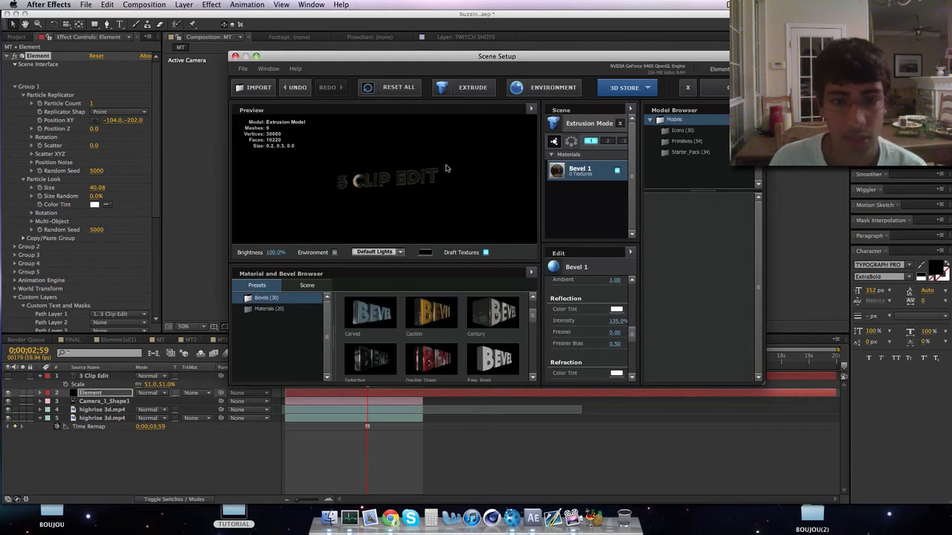
{"action": "left_click", "coordinate": [686, 87]}
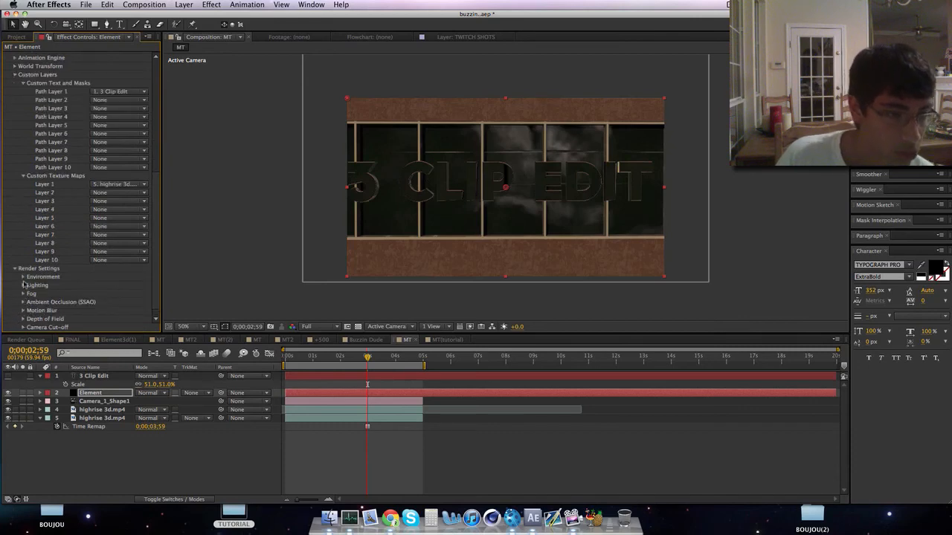
Step: Expand Render Settings > Environment > Rotate Environment and rotate it to X 53°, Y 27°, Z 20°
{"action": "left_click", "coordinate": [23, 276]}
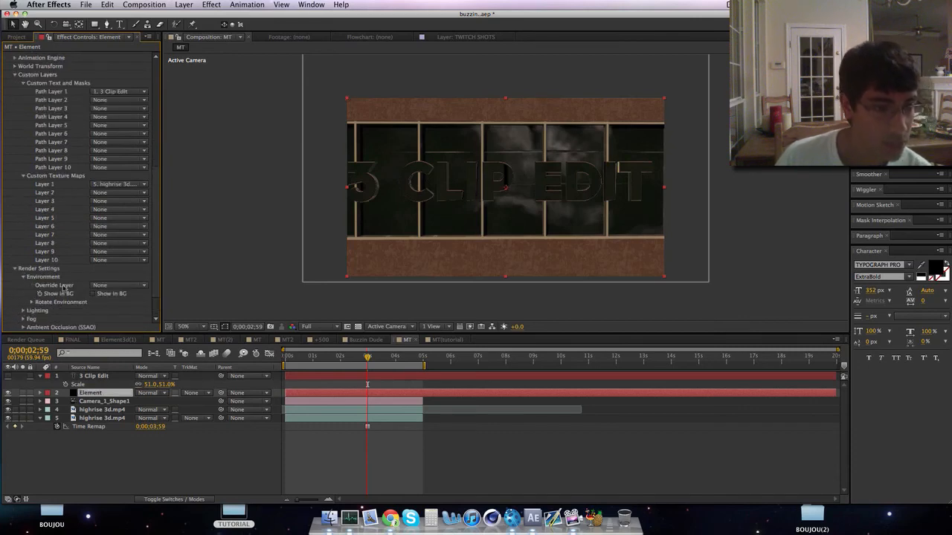
{"action": "left_click", "coordinate": [23, 302]}
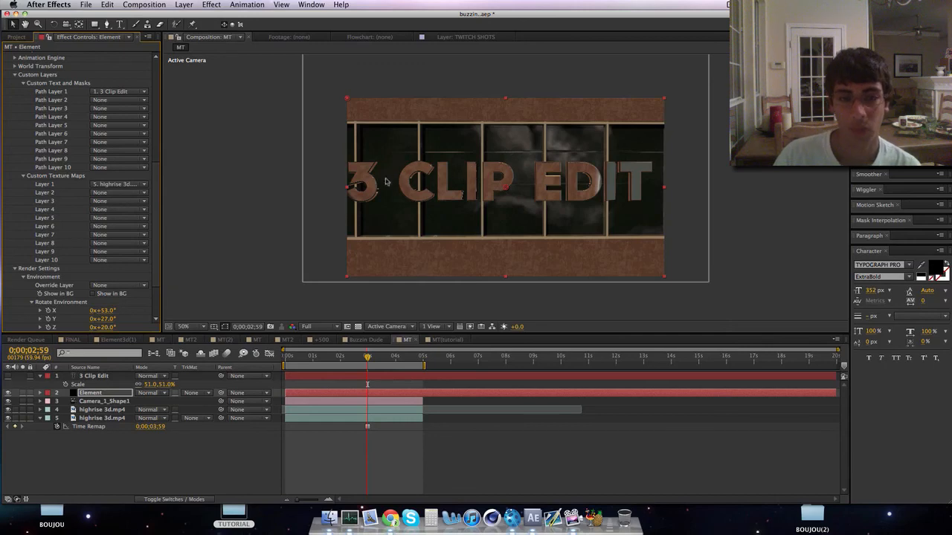
{"action": "mouse_move", "coordinate": [623, 169]}
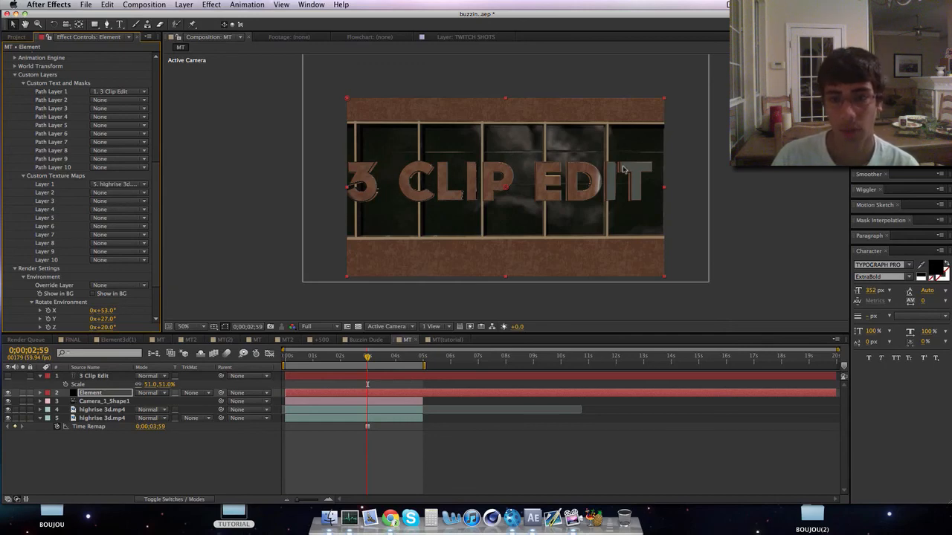
{"action": "mouse_move", "coordinate": [511, 338]}
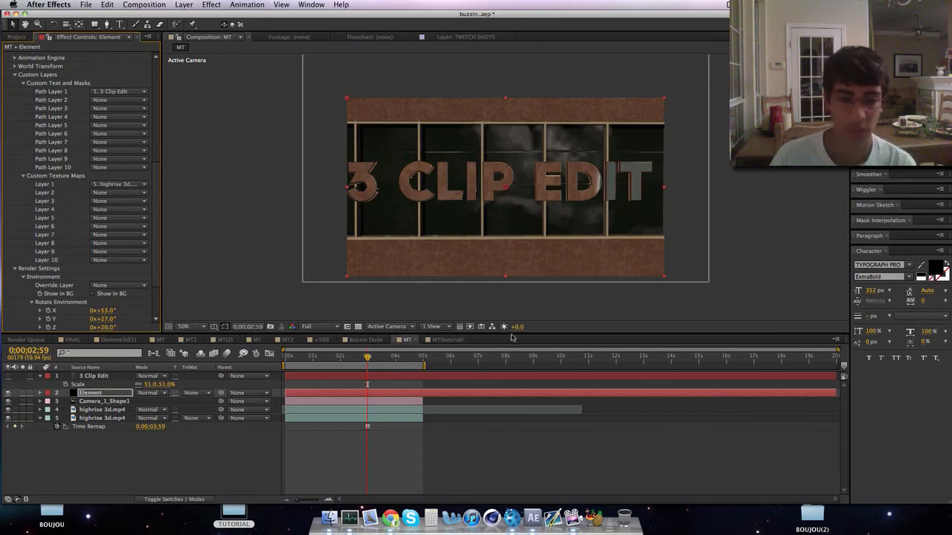